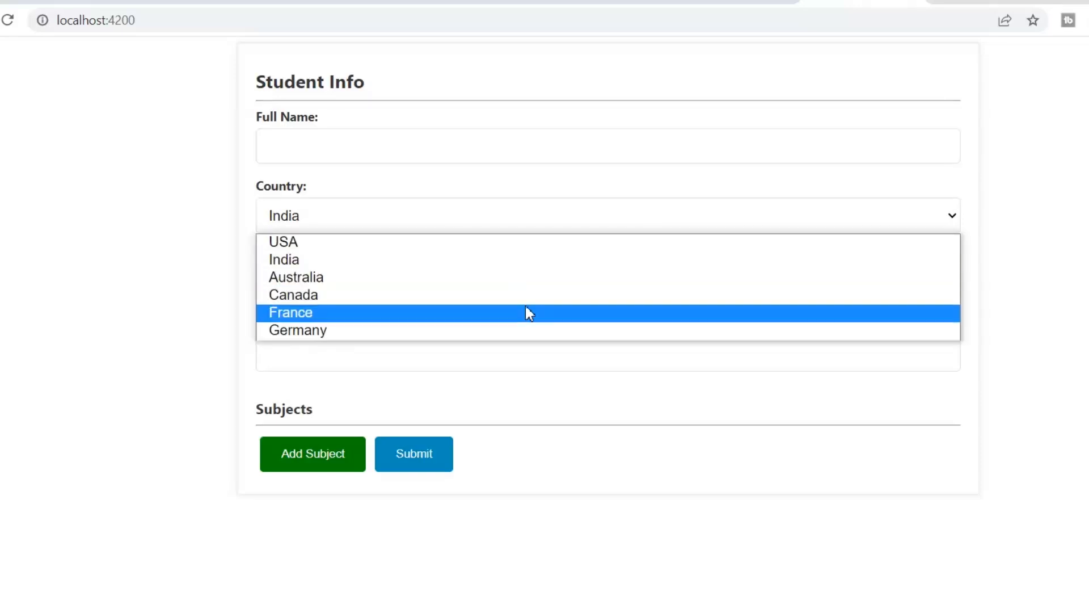
Choose France in the Student Info form's Country dropdown
click(291, 312)
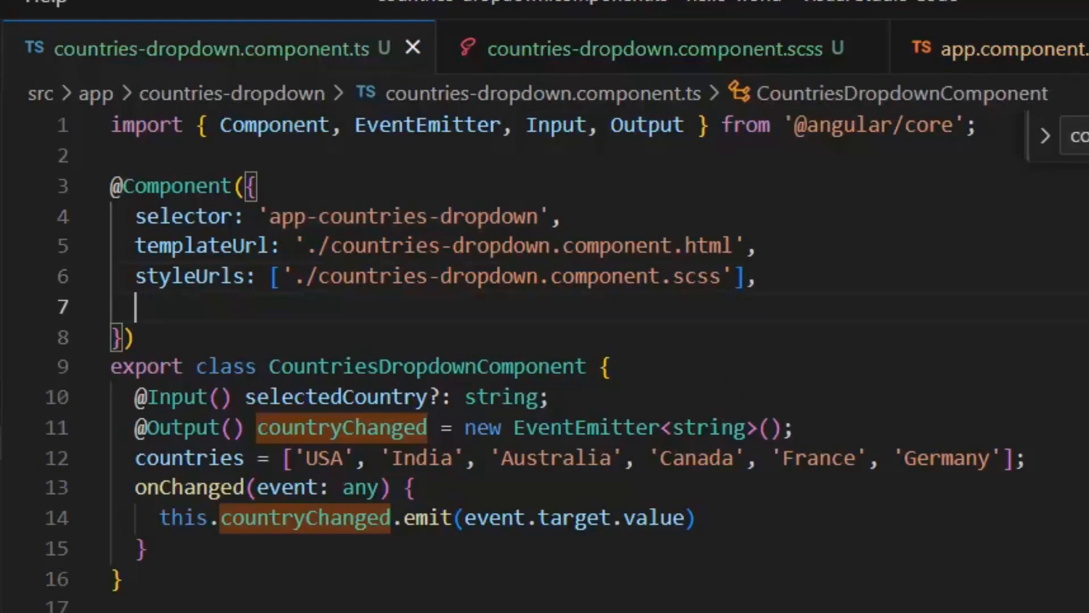
text(providers:[)
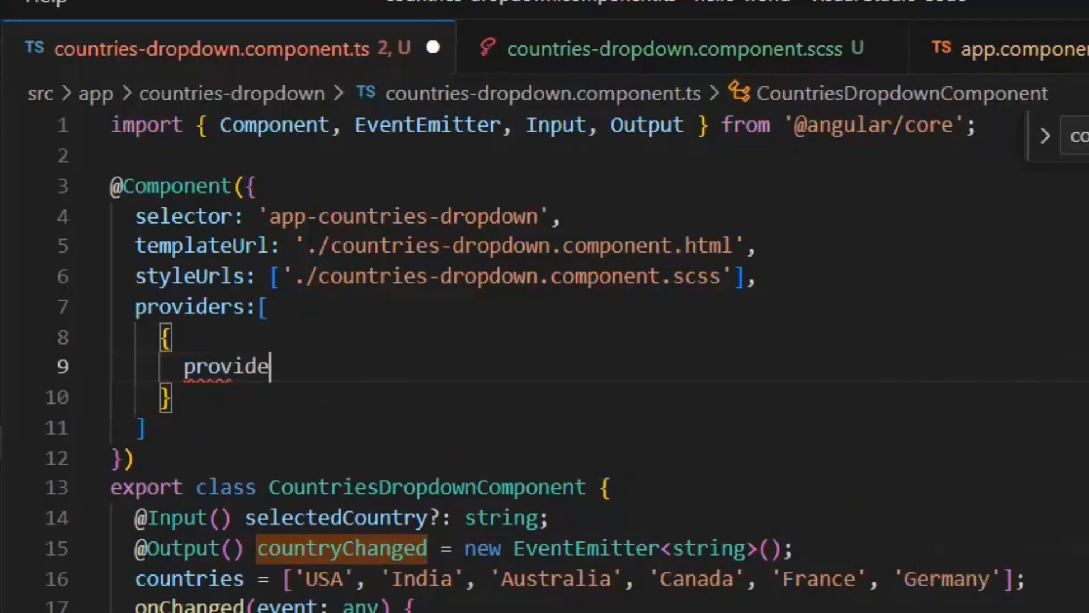
text(:NG)
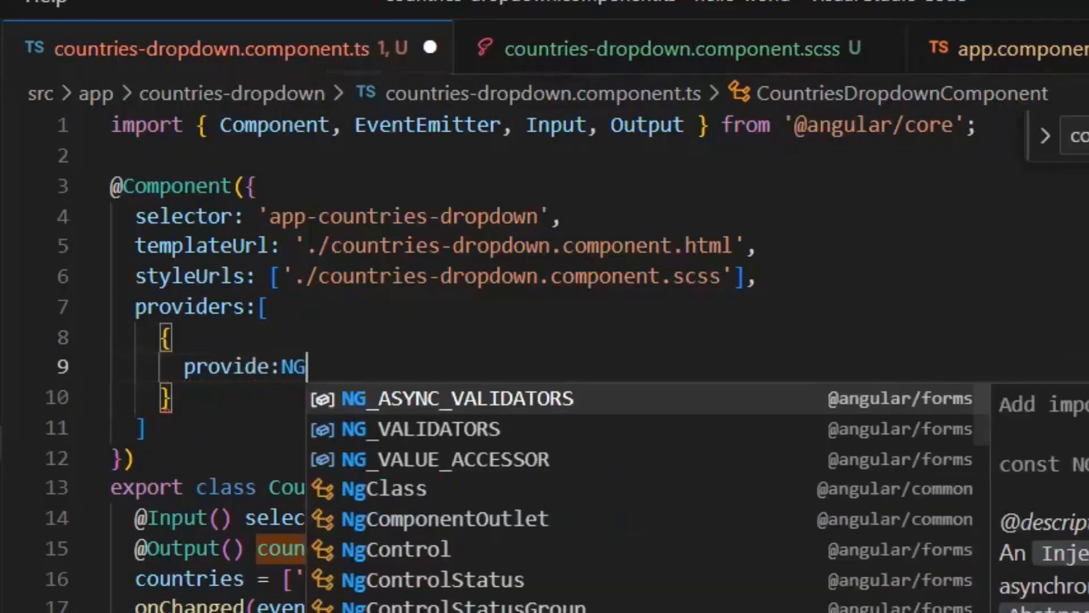
click(446, 458)
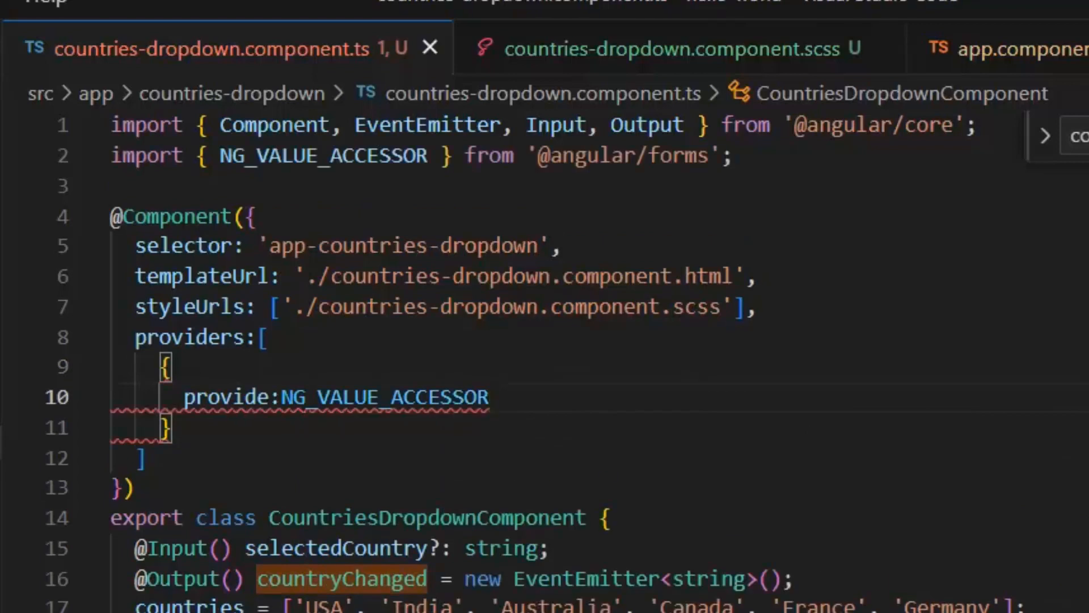
text(,)
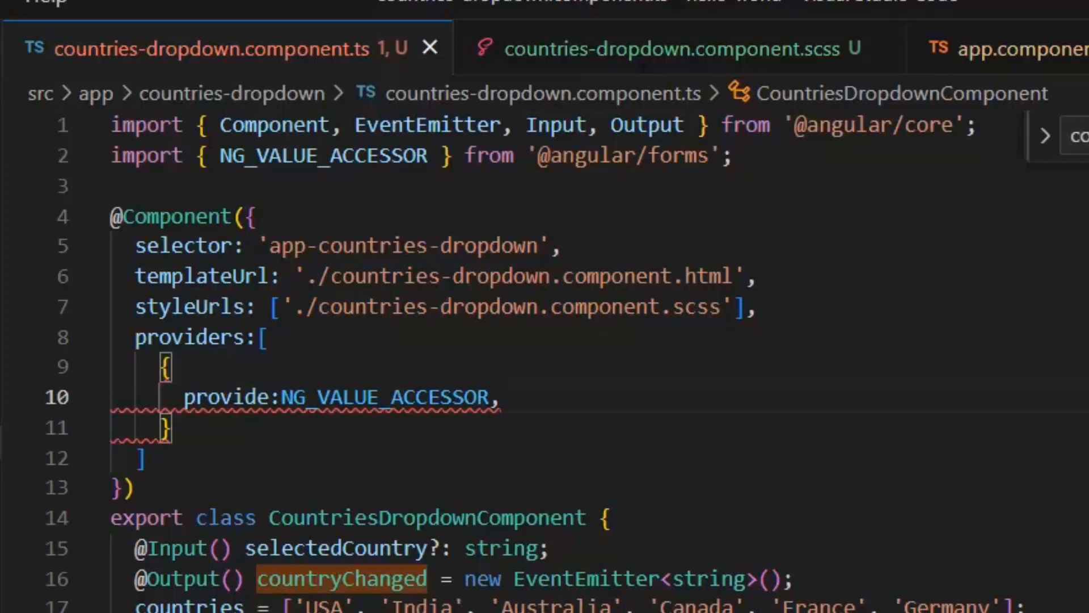
click(500, 396)
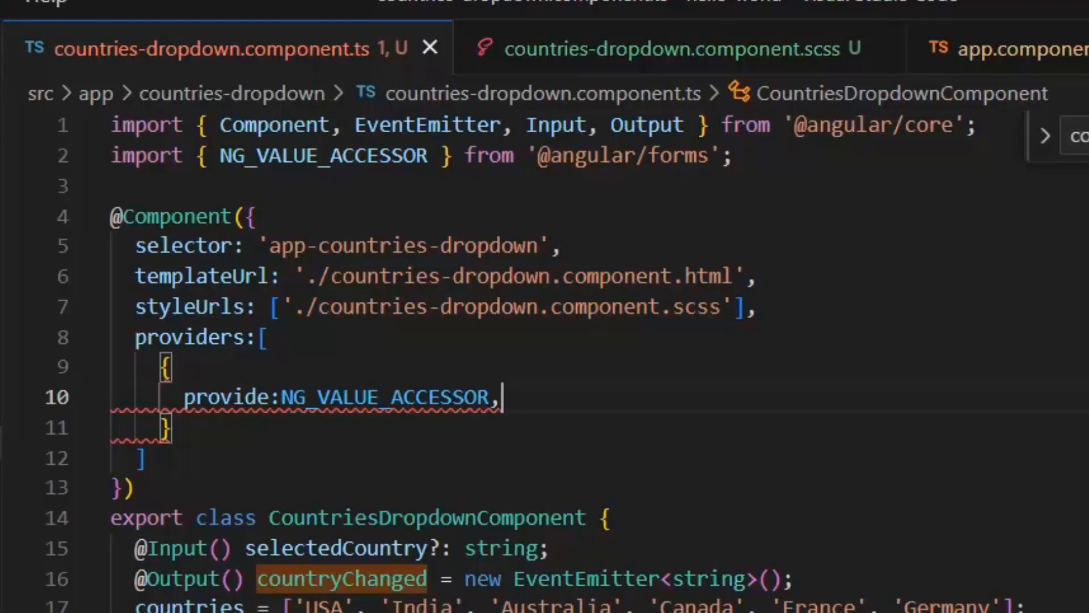
key(Enter)
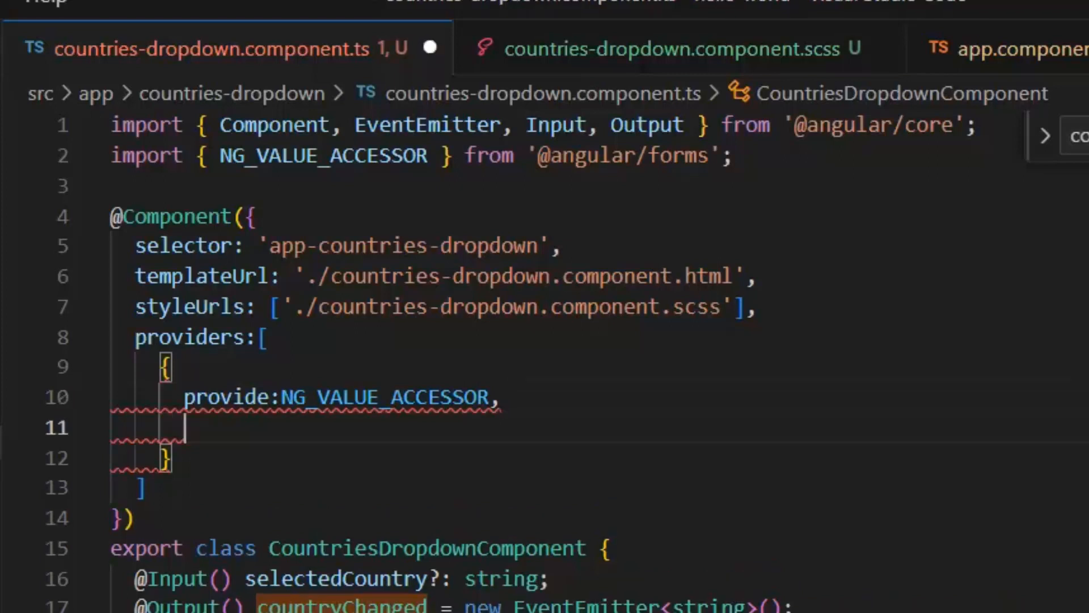
text(multi)
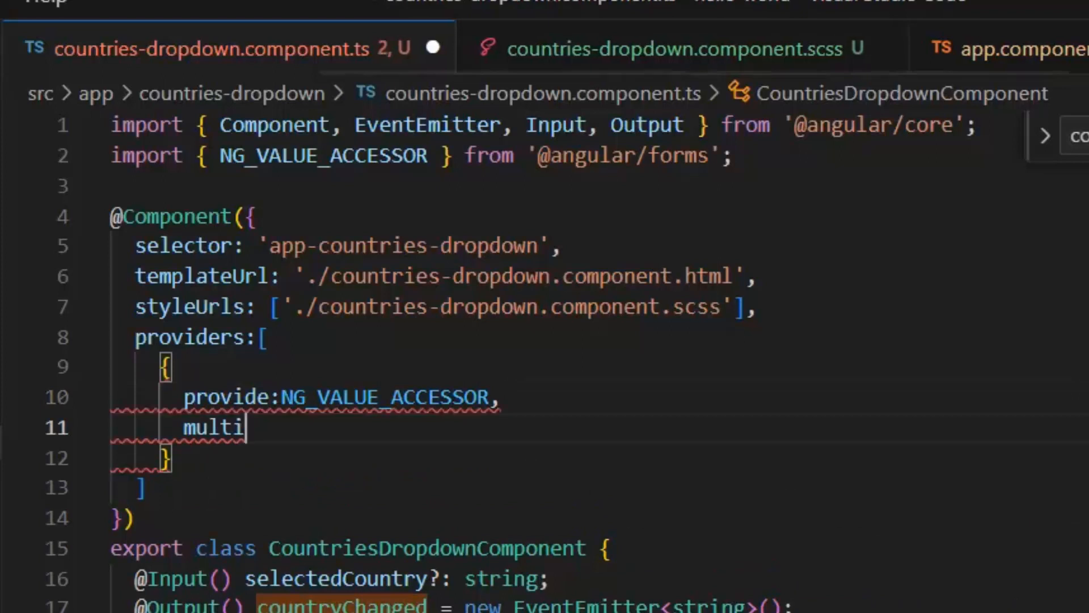
text(:true)
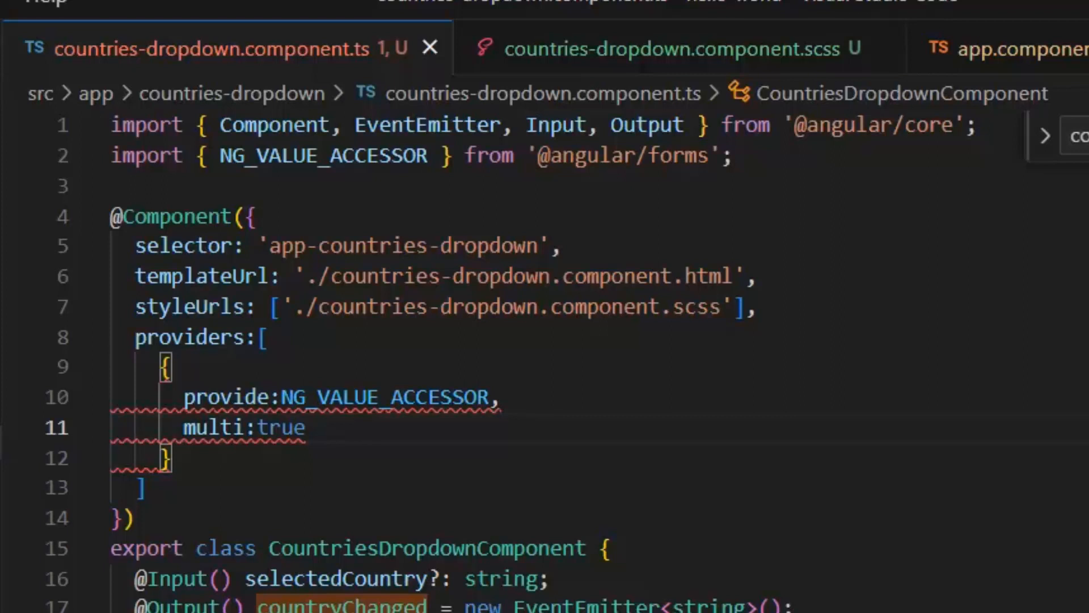
Give the provider useExisting: forwardRef(() => CountriesDropdownComponent)
key(Enter)
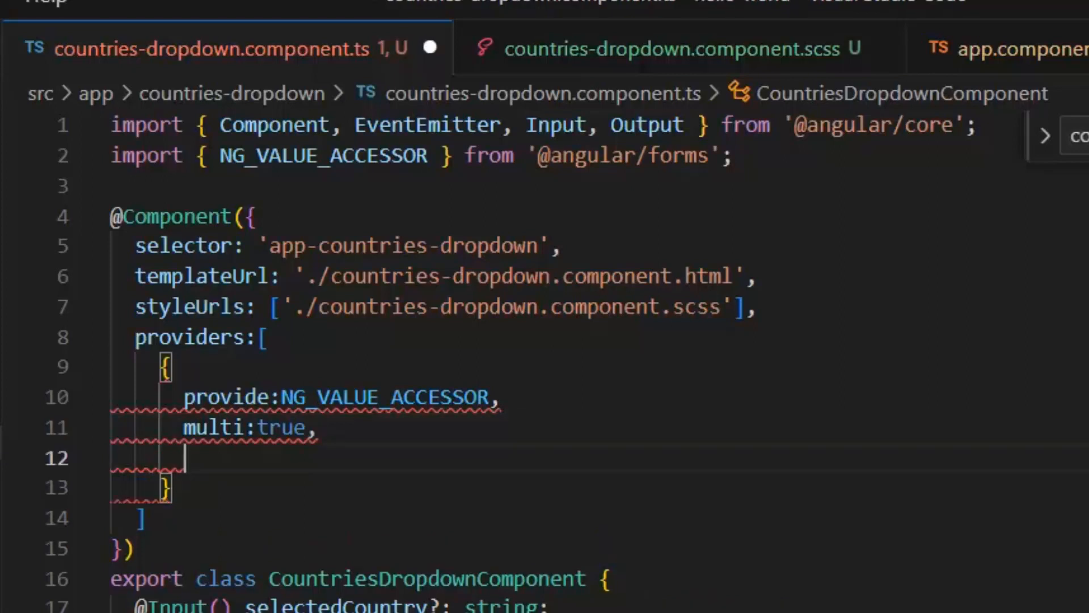
text(US)
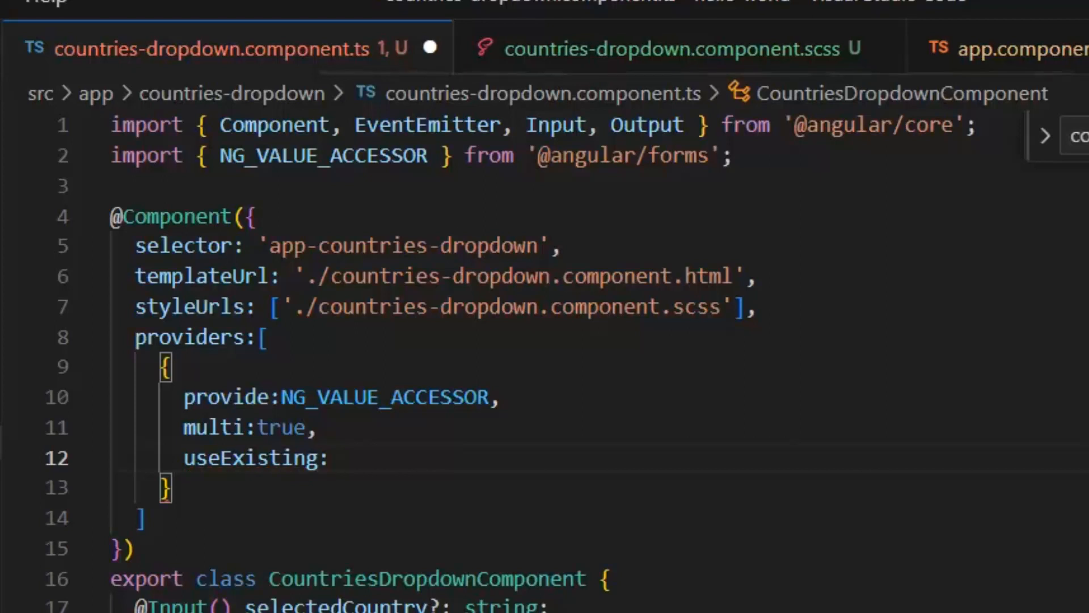
text(FOR)
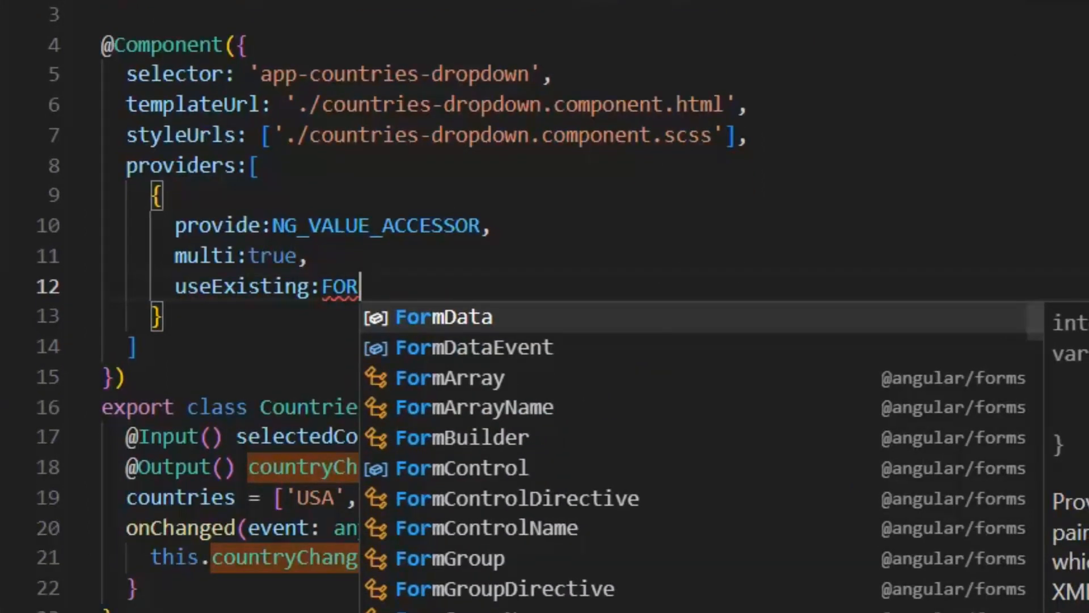
text(forwardRef)
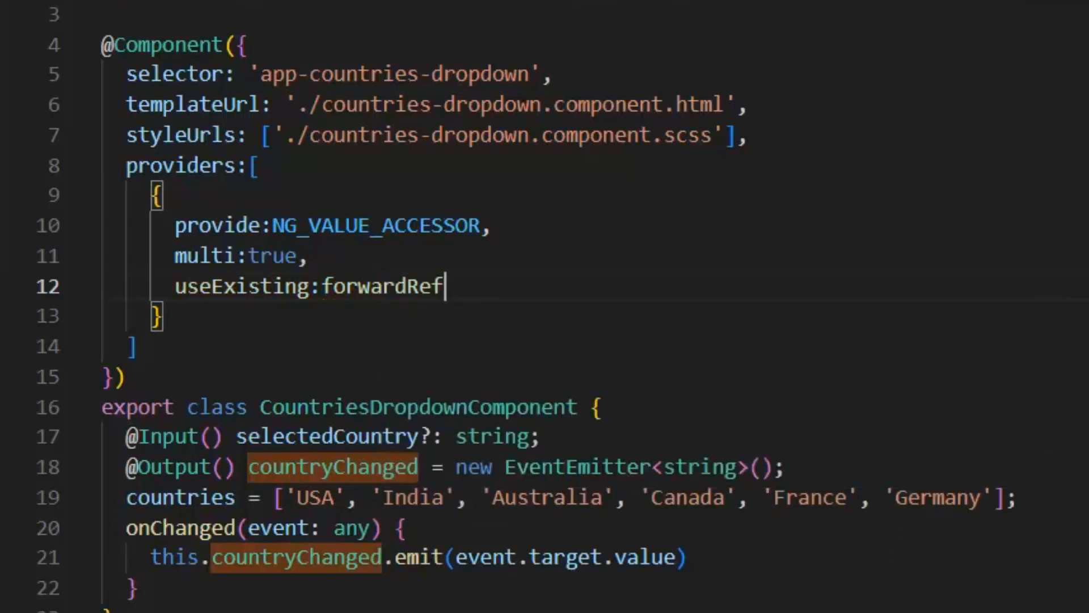
text(())
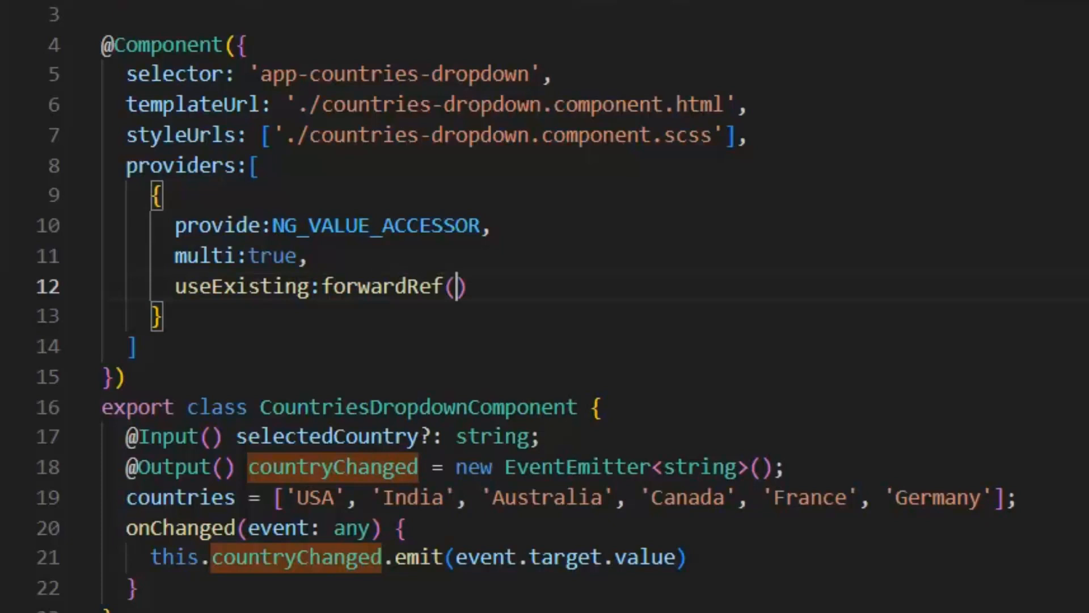
mouse_move(393, 286)
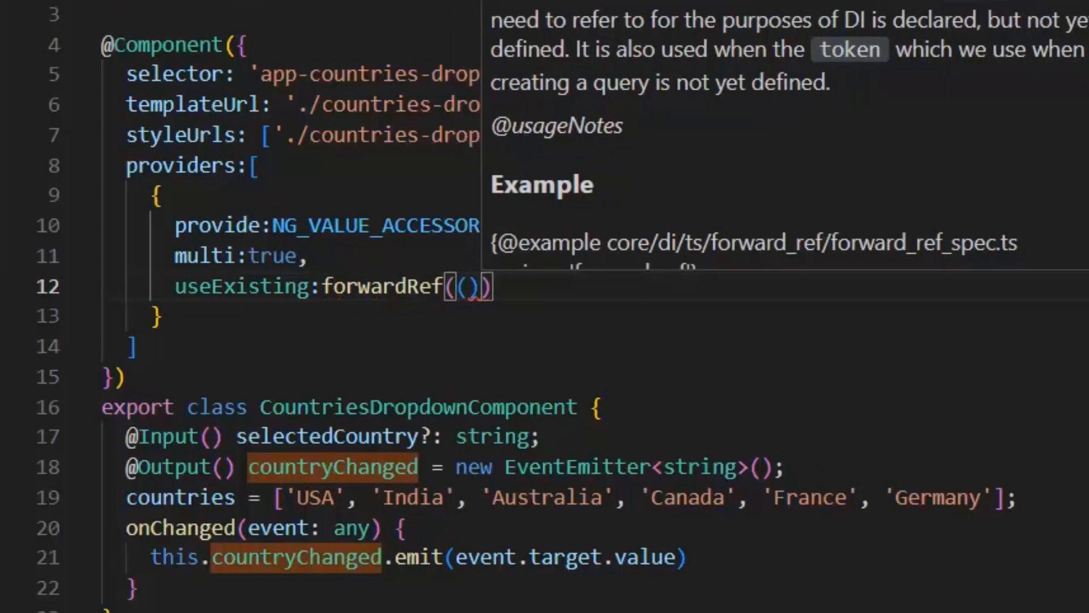
text(=>)
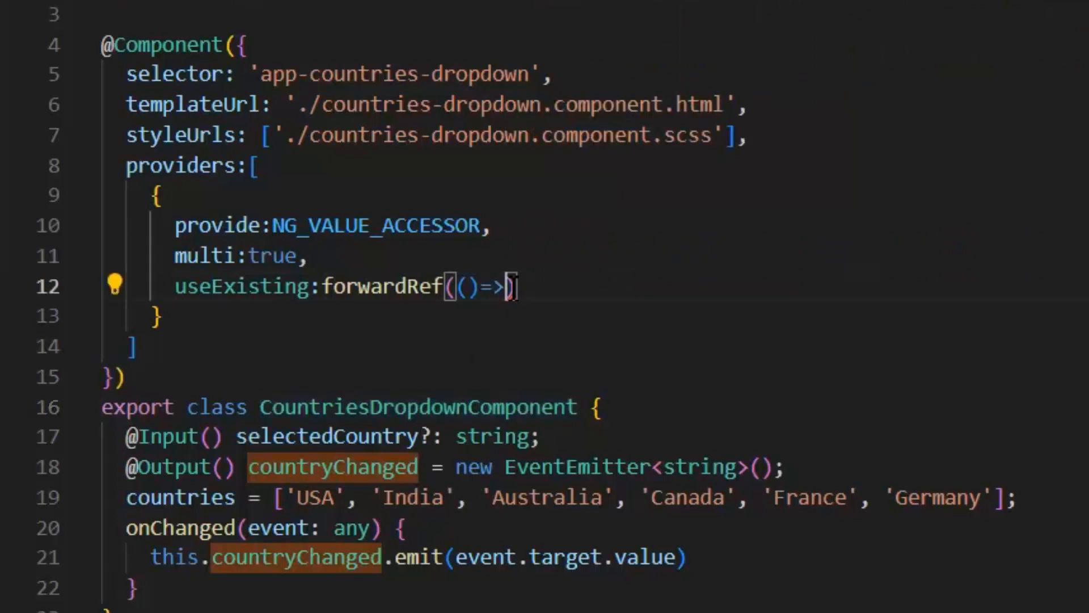
text(CountriesDropdownComponent)
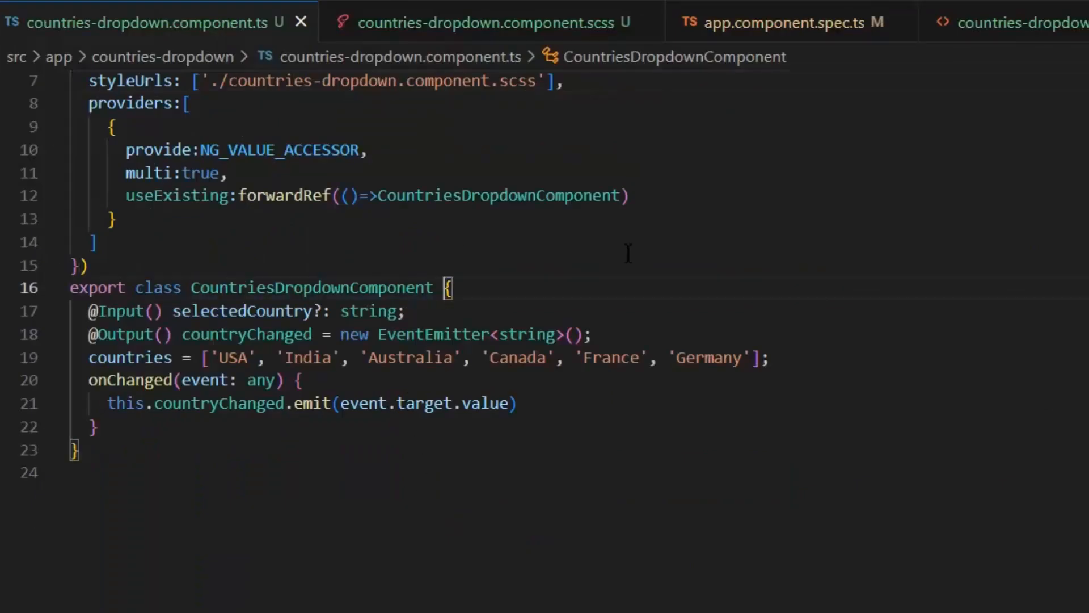
Make CountriesDropdownComponent implement ControlValueAccessor
text(o)
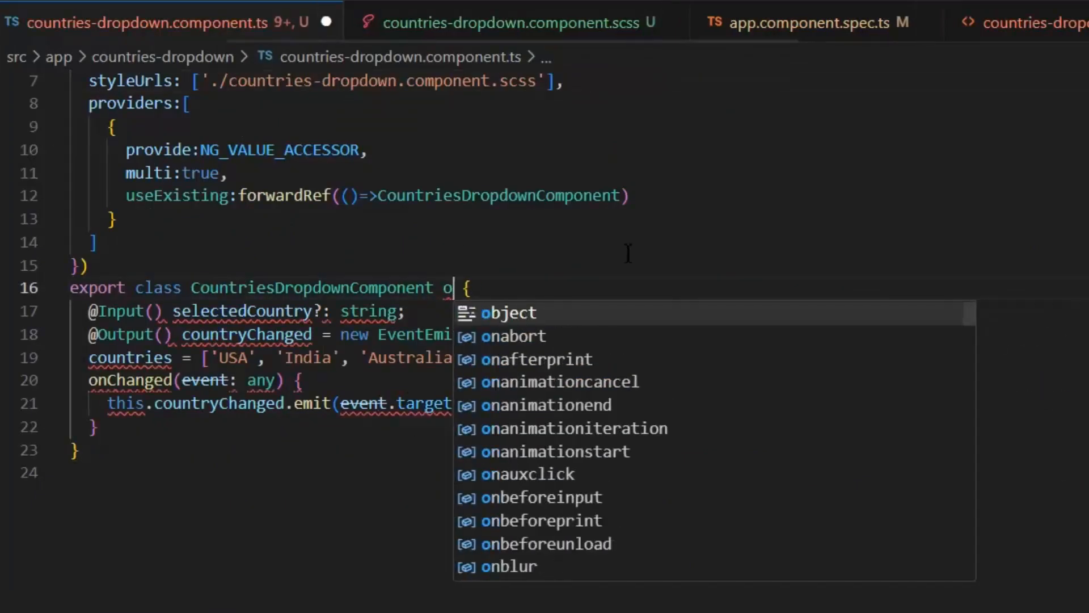
text(implements cont)
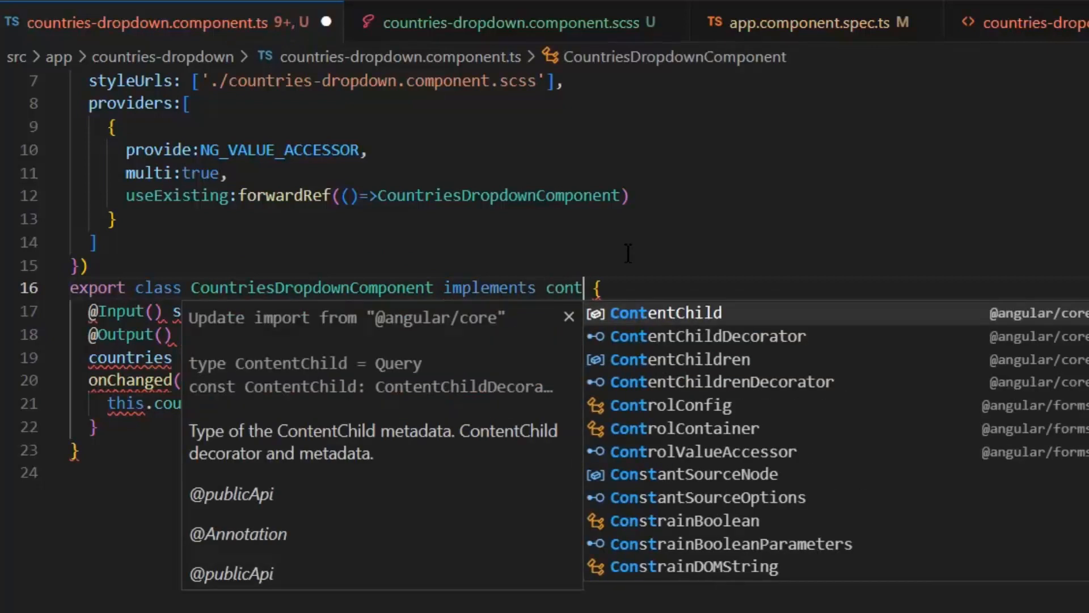
click(703, 451)
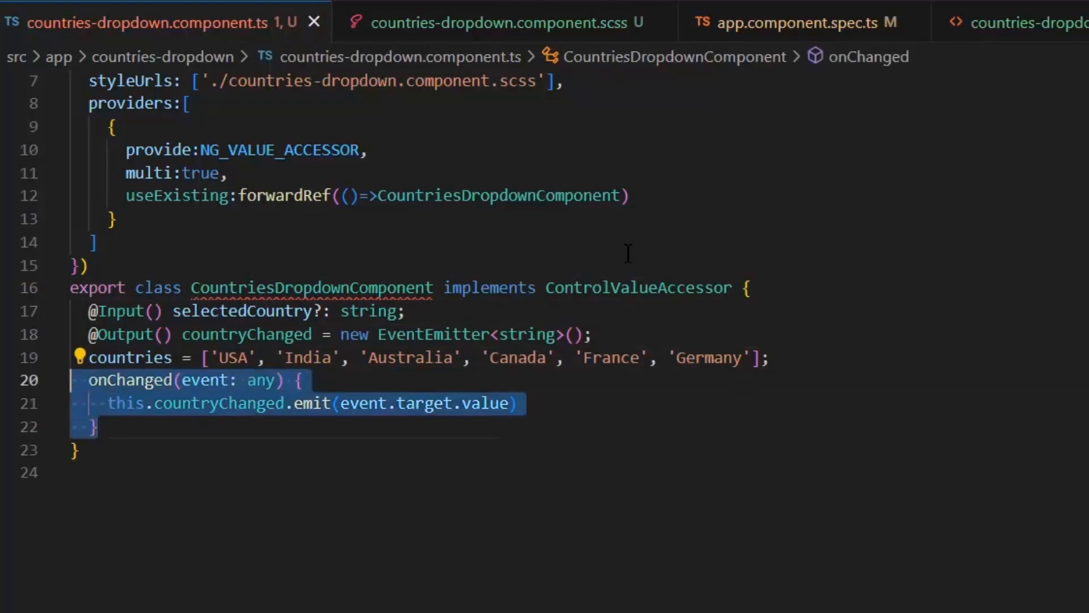
Remove onChanged and the selectedCountry input and countryChanged output, and re-add the countries array
key(Delete)
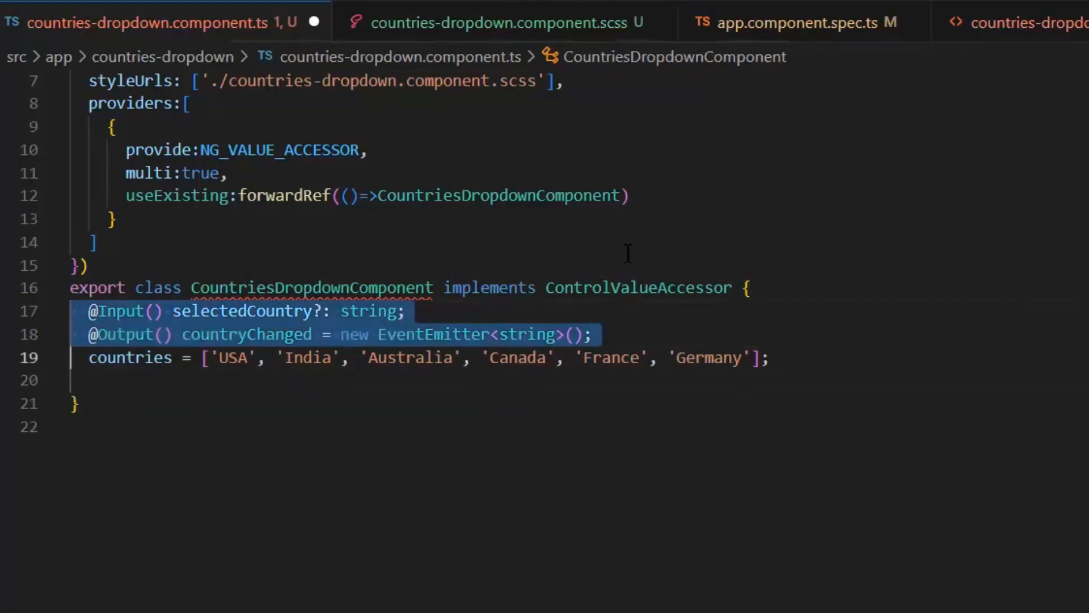
key(Delete)
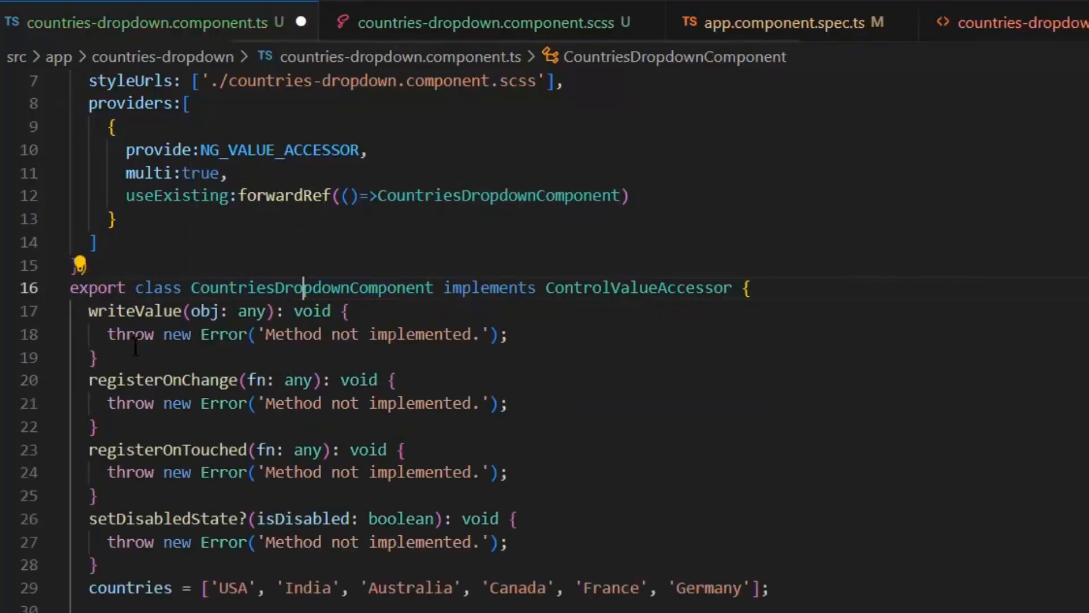
scroll(down, 3)
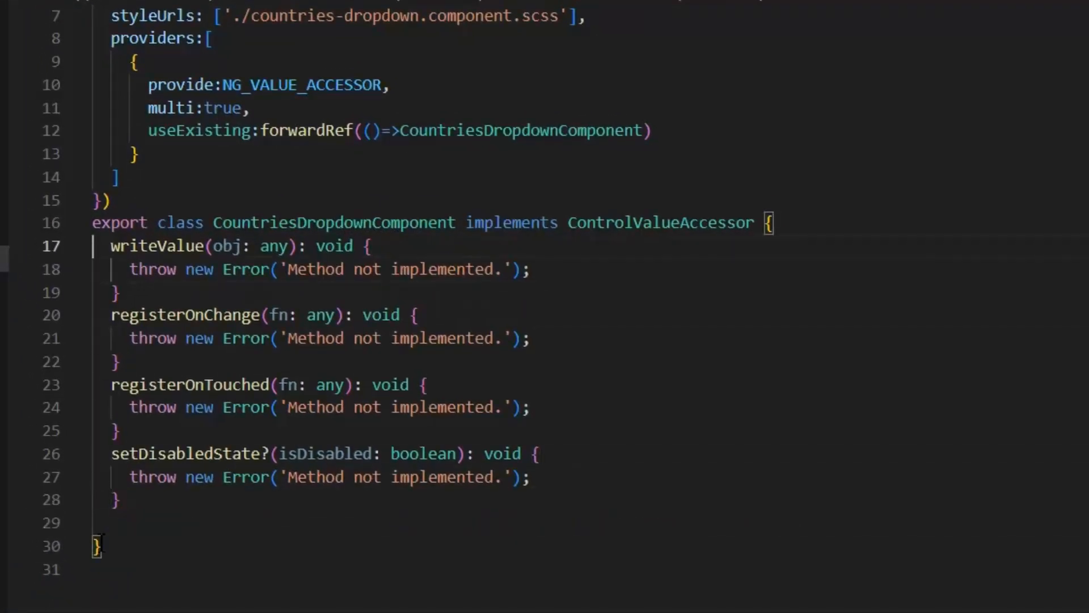
text(countries = ['USA', 'India', 'Australia', 'Canada', 'France', 'Germany'];)
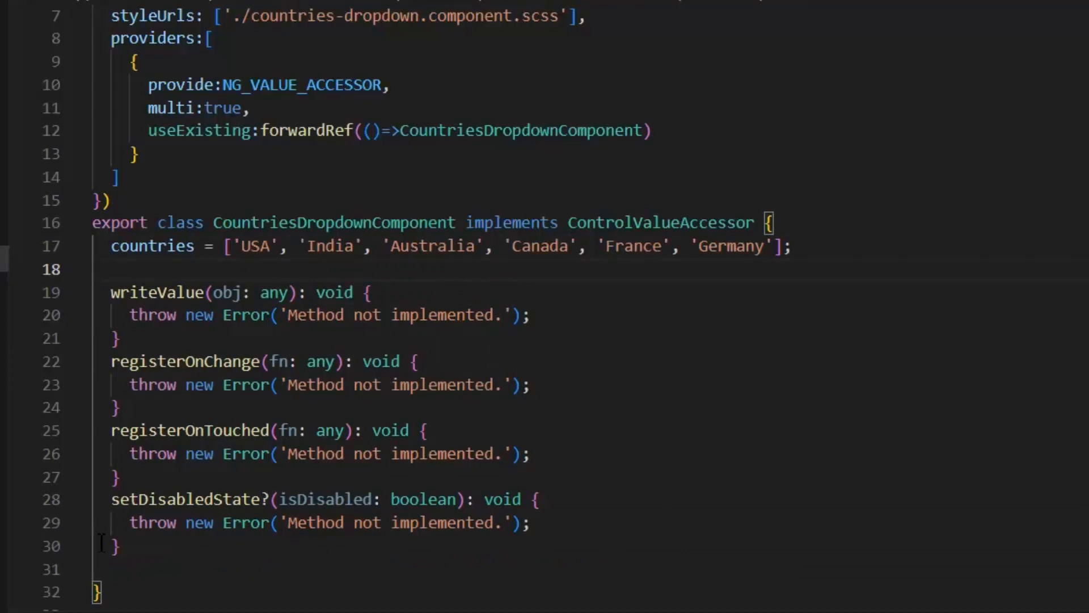
Add an isDisabled: boolean = false field and reformat the code
click(121, 270)
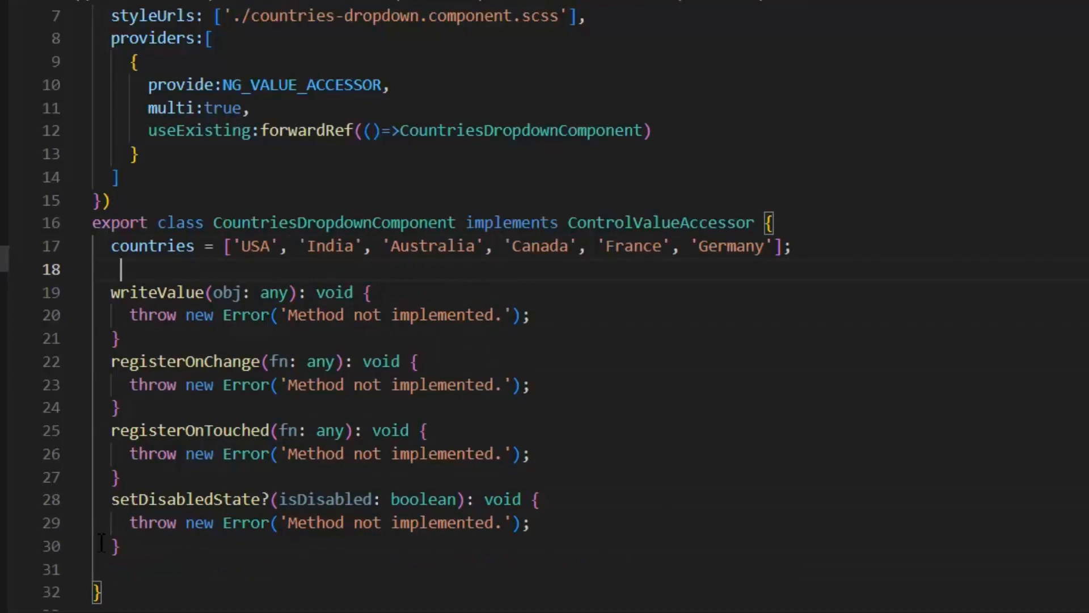
text(isDa)
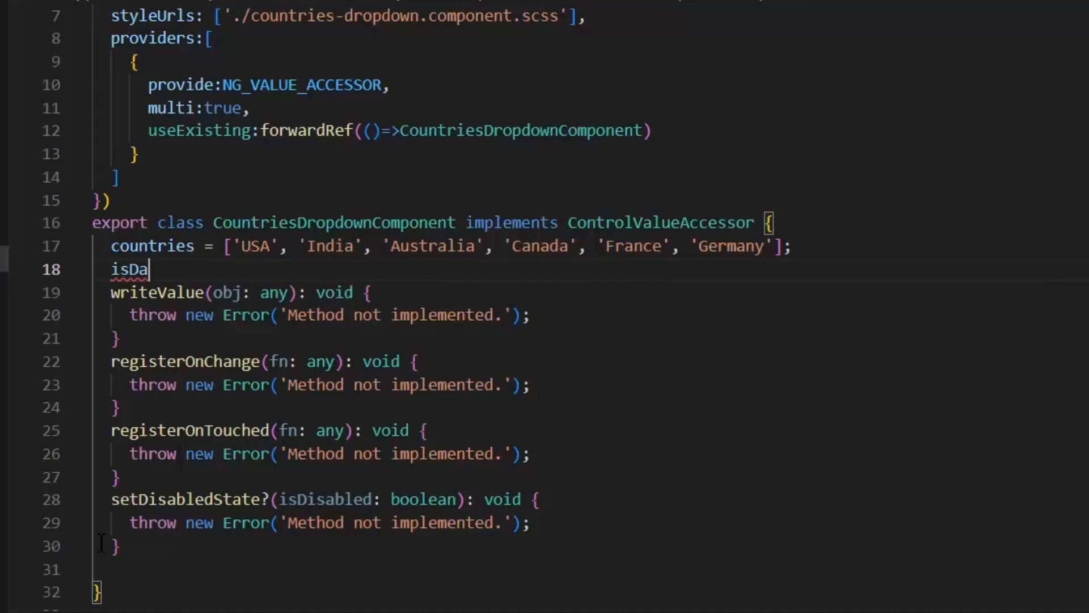
text(bled)
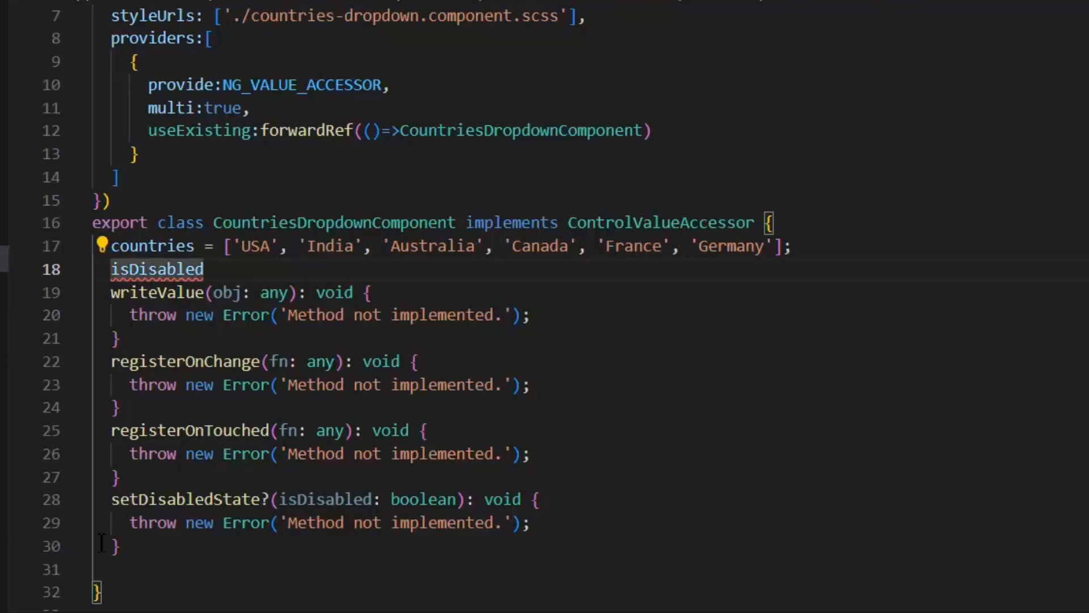
text(:boolean)
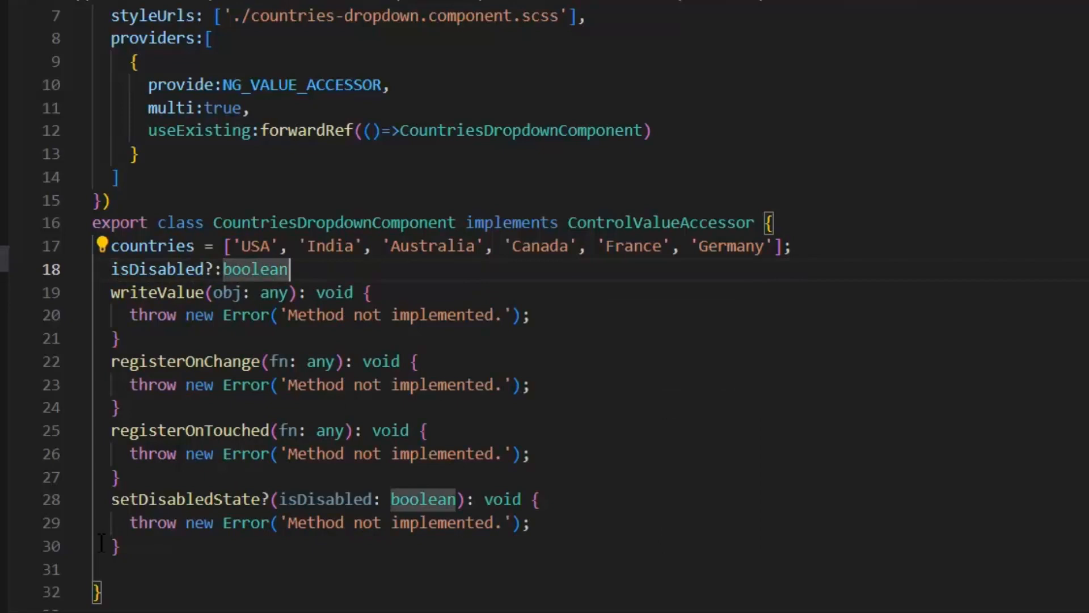
text(=false;)
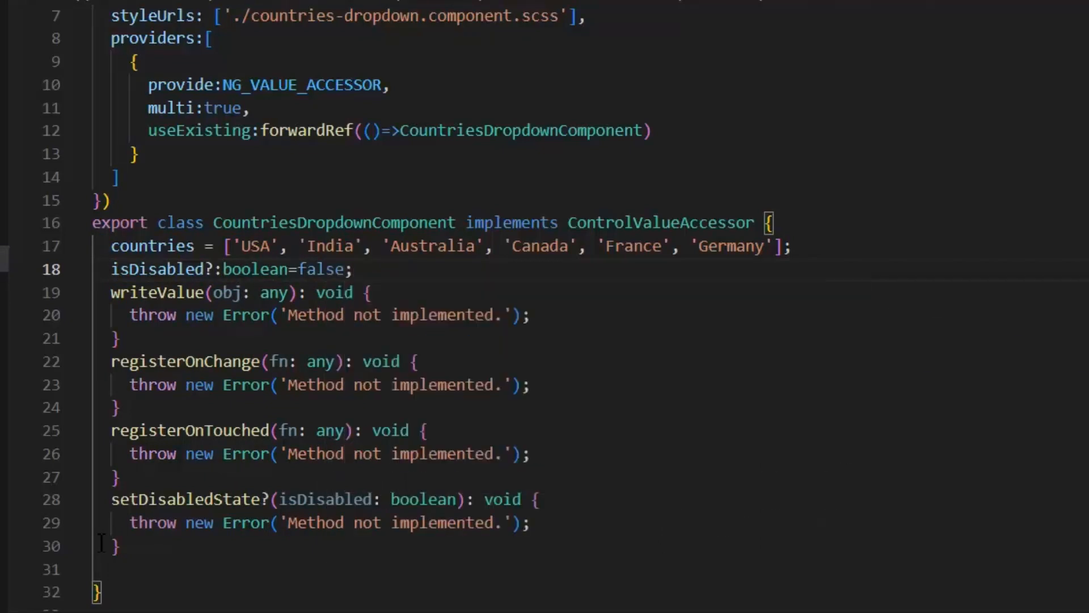
key(shift+alt+f)
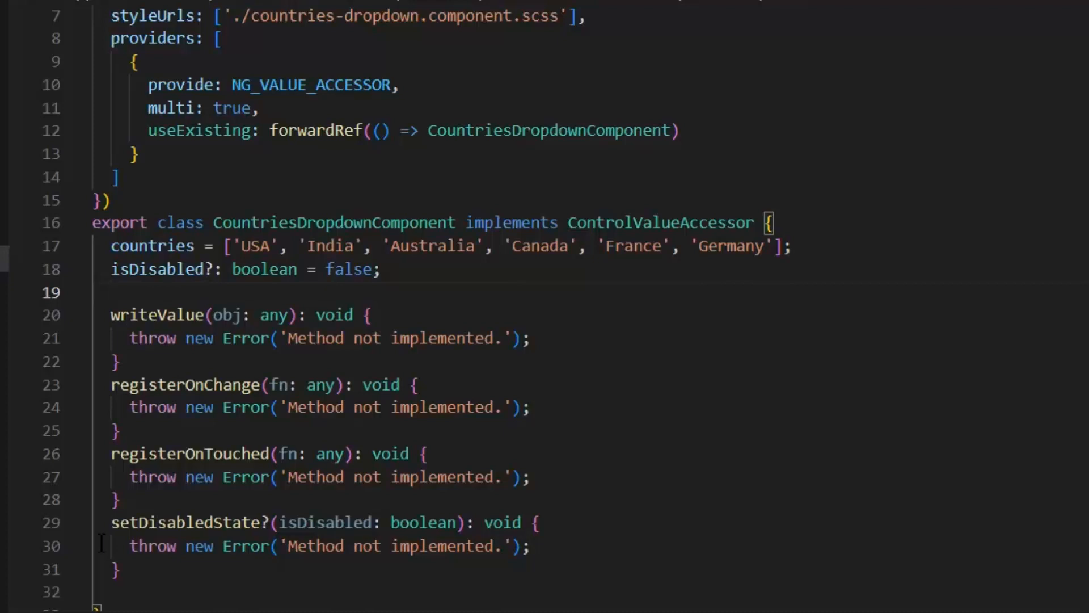
Add private no-op onChange and onTouched callback fields
text(private)
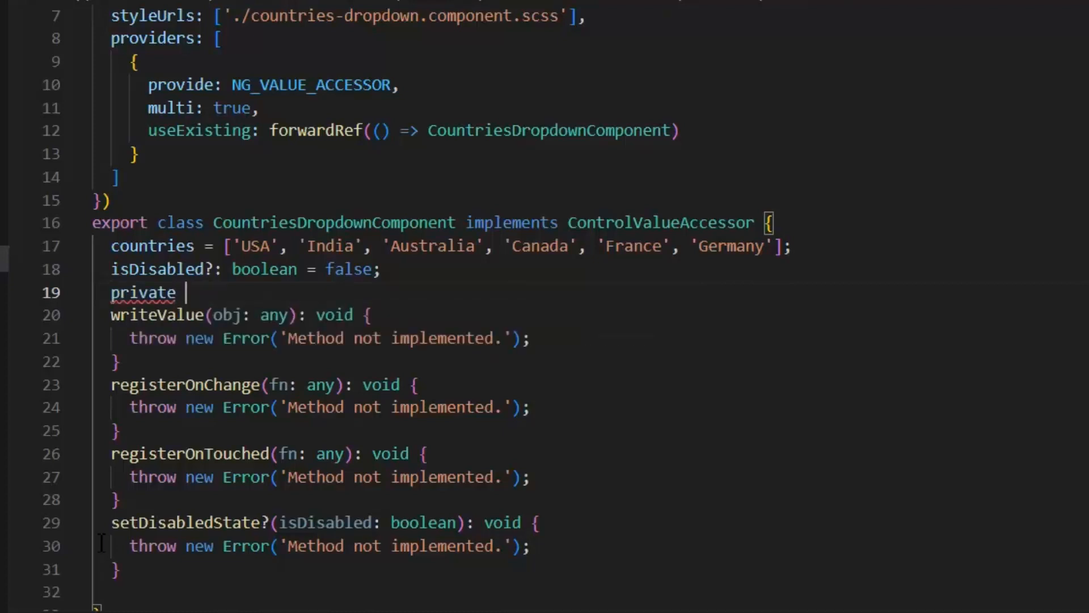
text(onChange=)
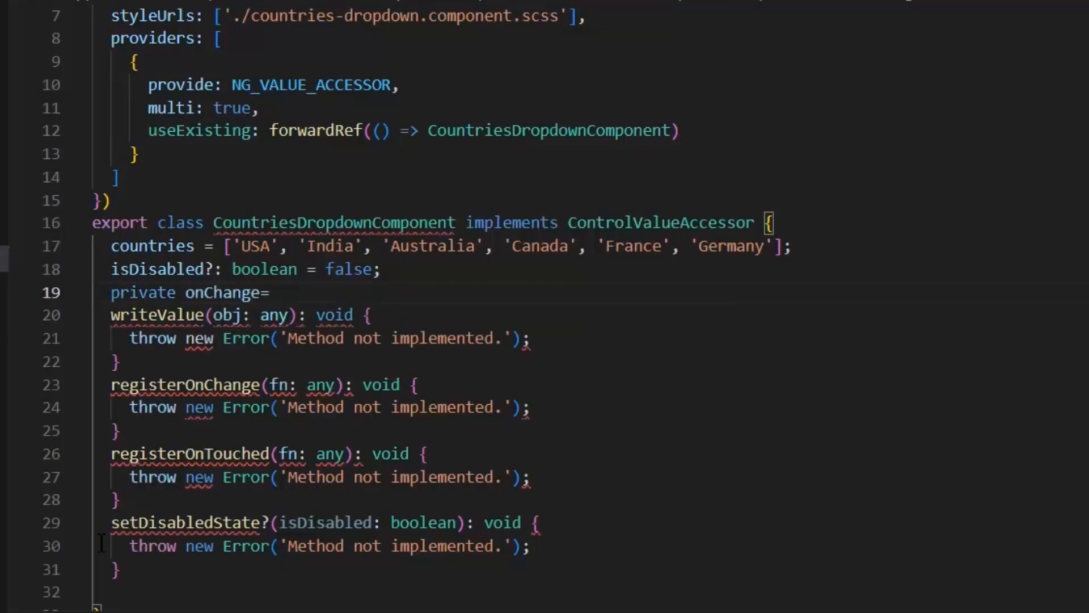
text((value:any)=)
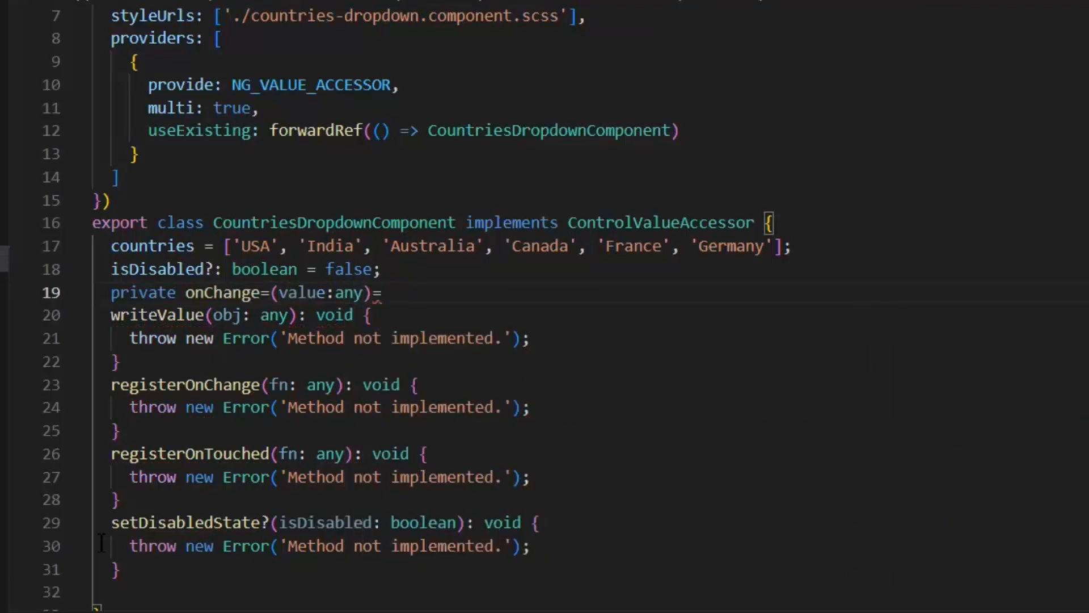
text(>{};)
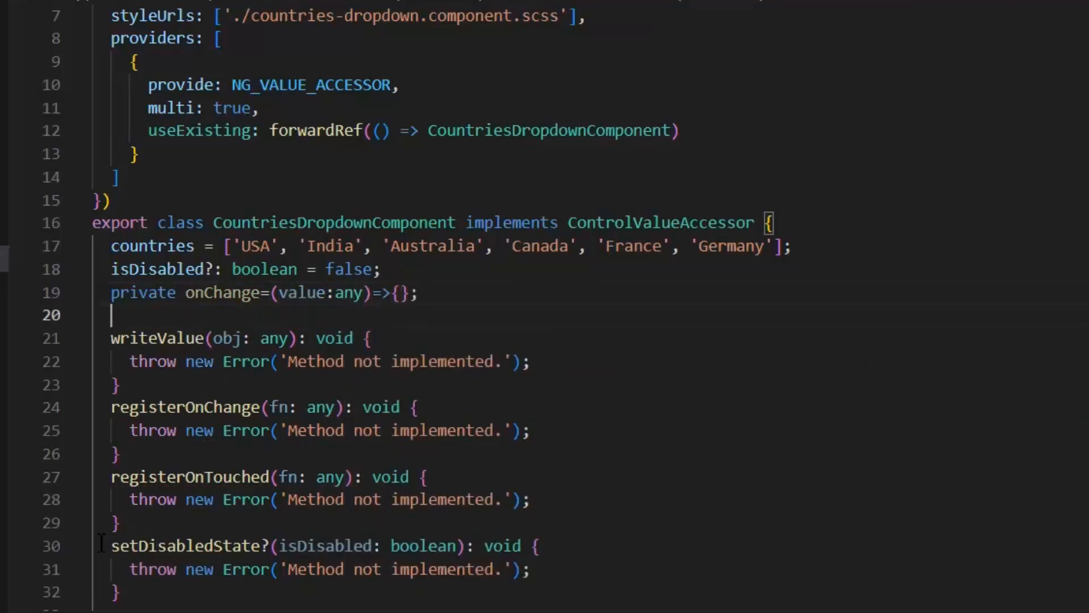
mouse_move(399, 193)
text(private onChange = () => { };)
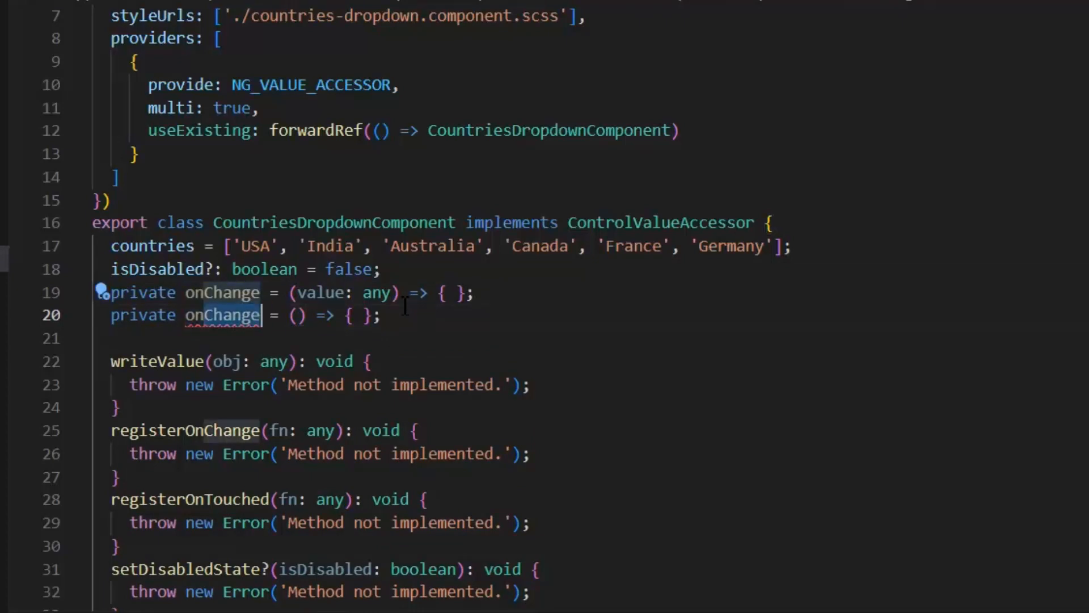
text(onTouch)
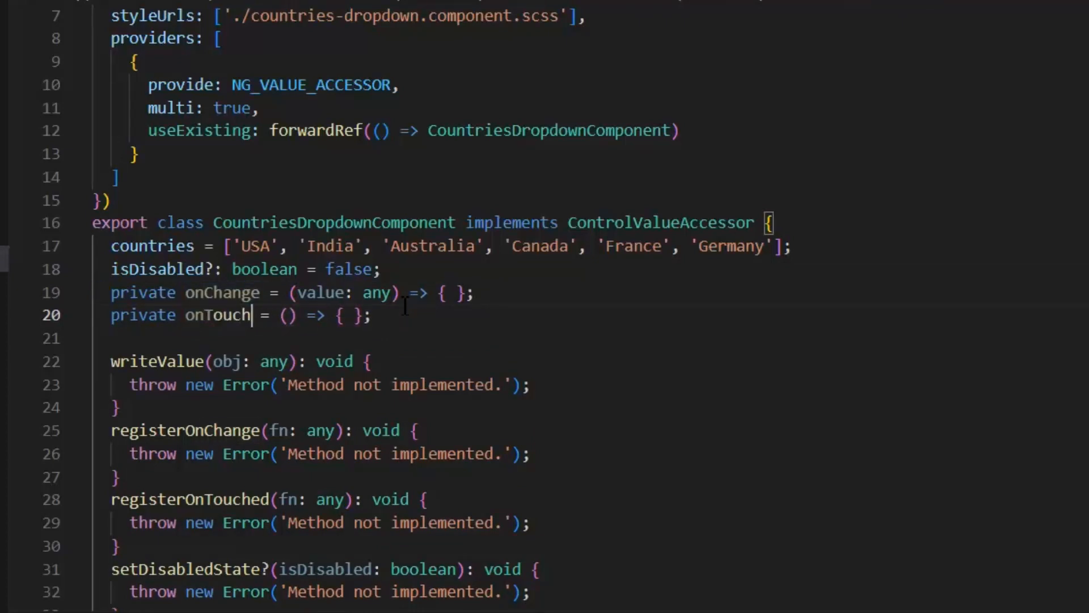
text(ed)
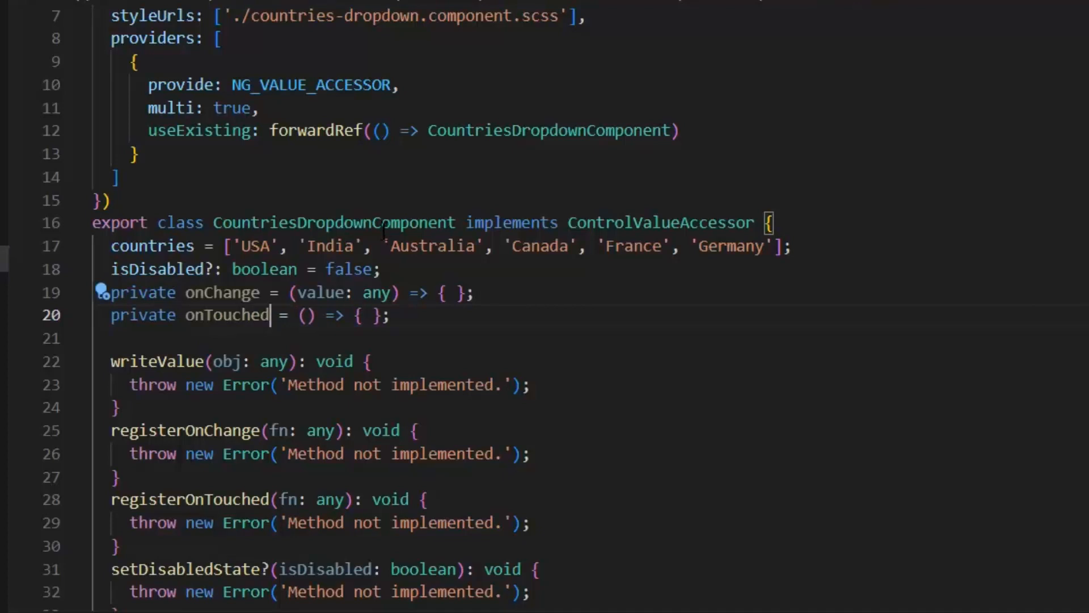
mouse_move(222, 293)
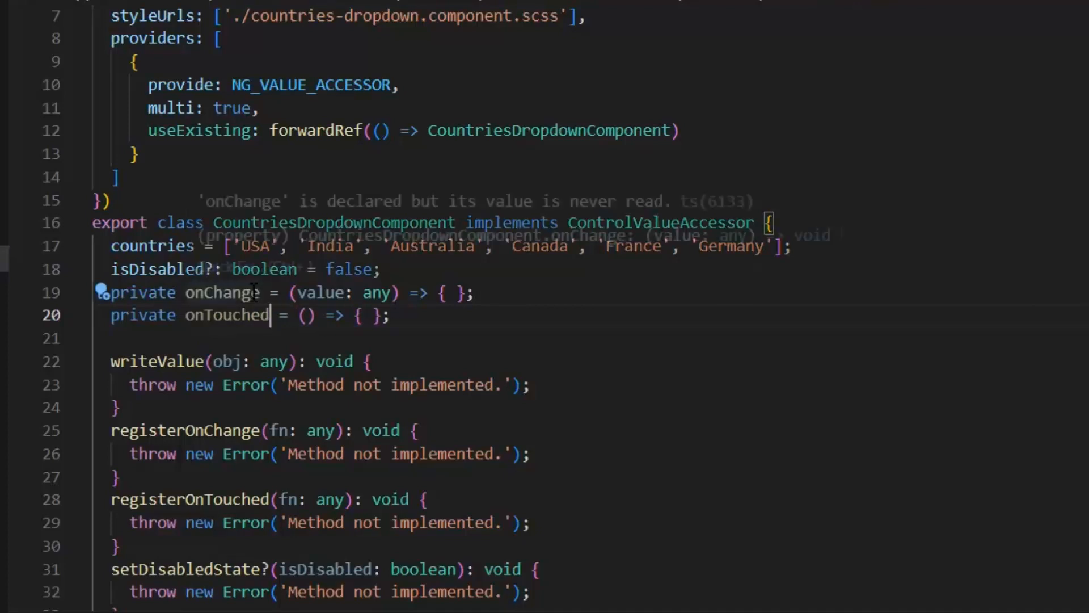
Implement registerOnChange, registerOnTouched and setDisabledState by assigning fn and isDisabled
double_click(219, 291)
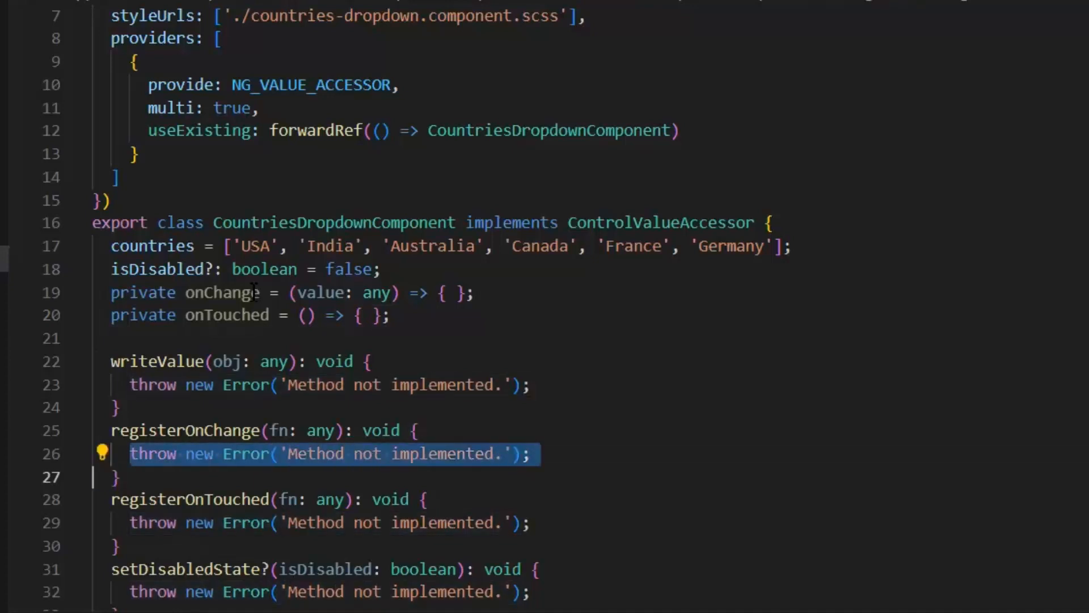
key(Delete)
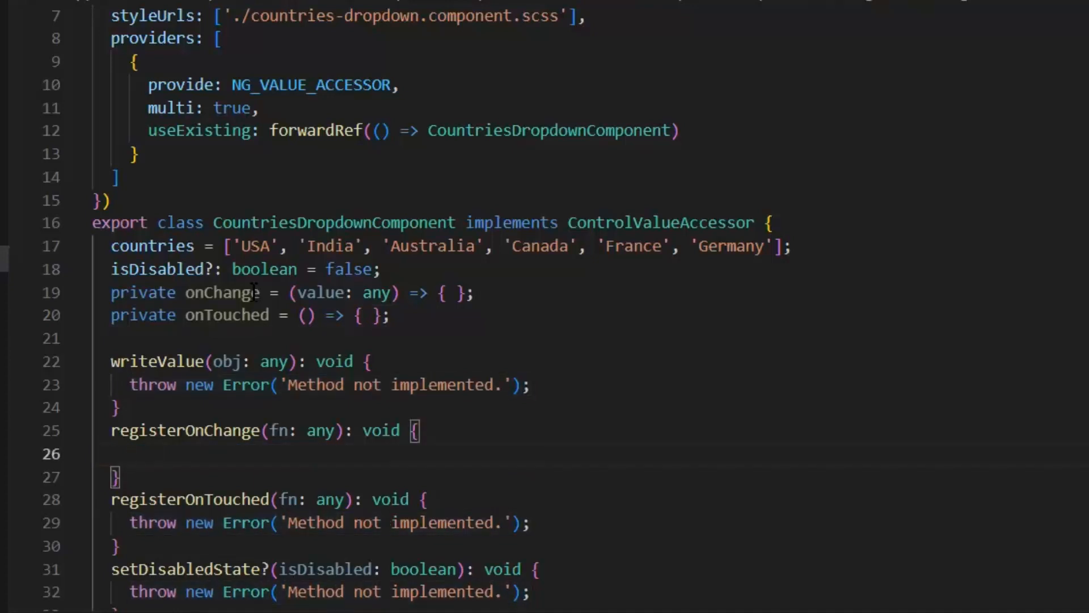
text(thonChange = fn;)
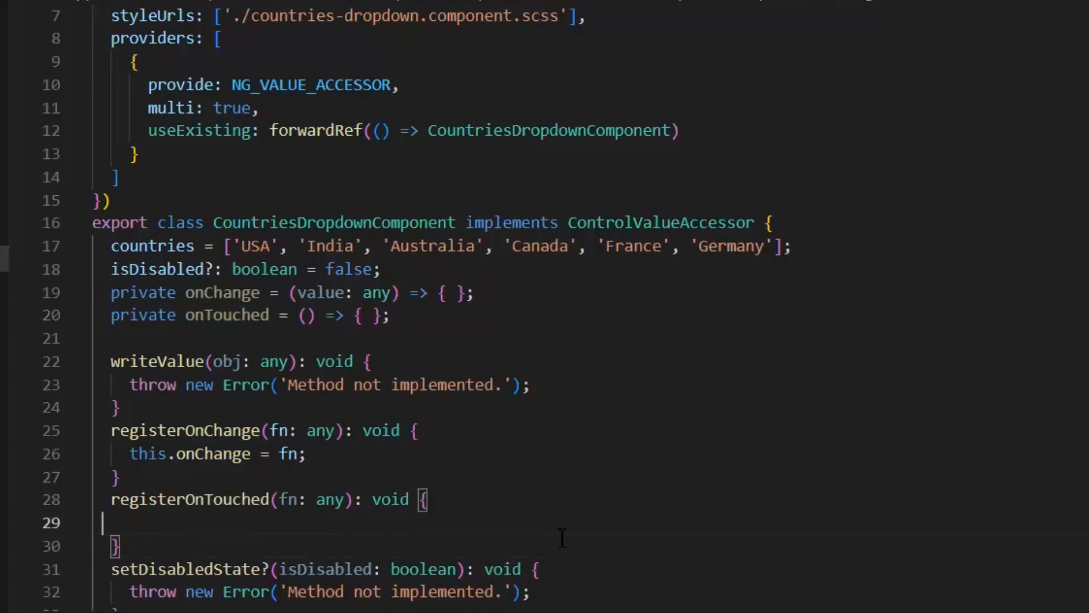
text(this.onTouched)
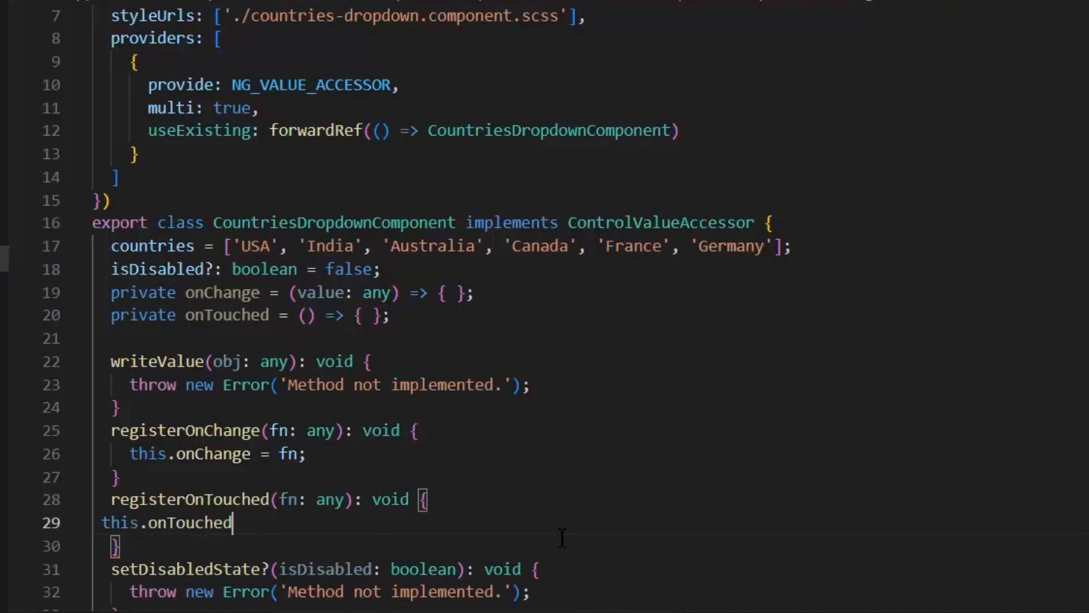
text(=fb)
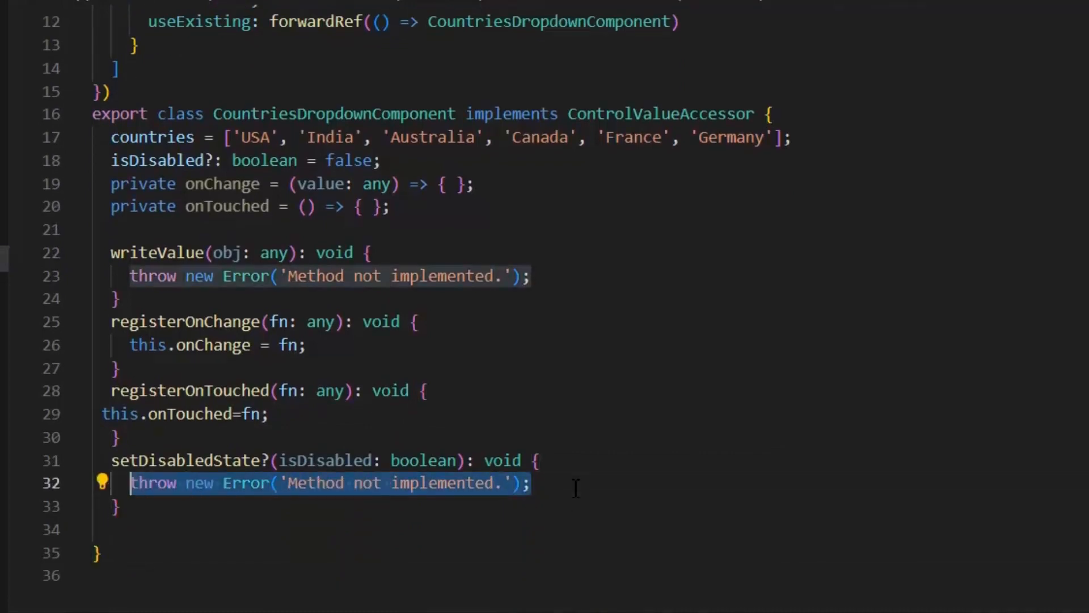
text(this.a)
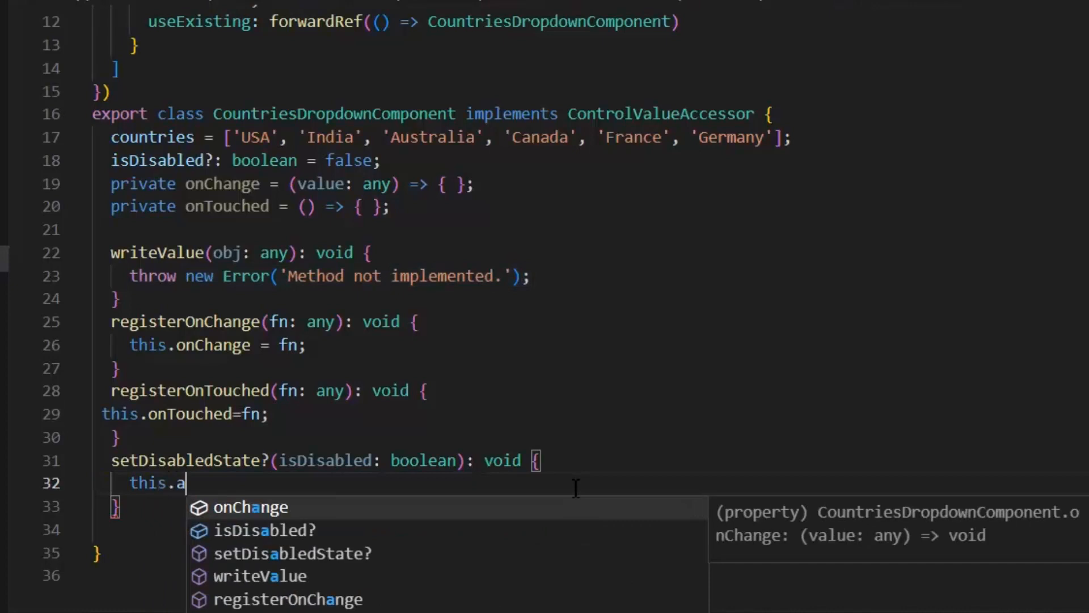
text(isDisabled=i)
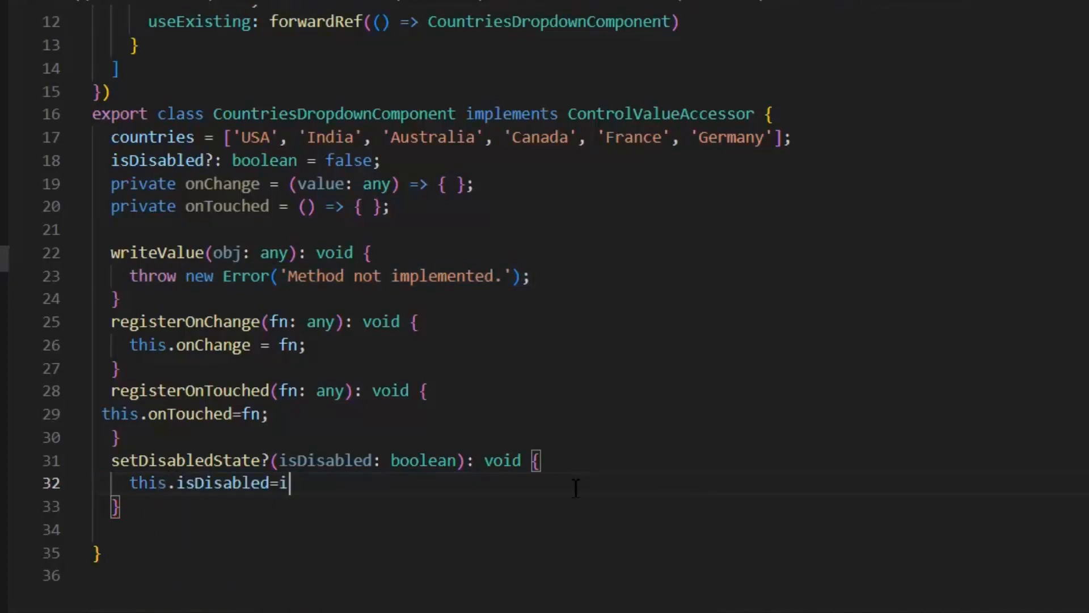
text(sDisabled;)
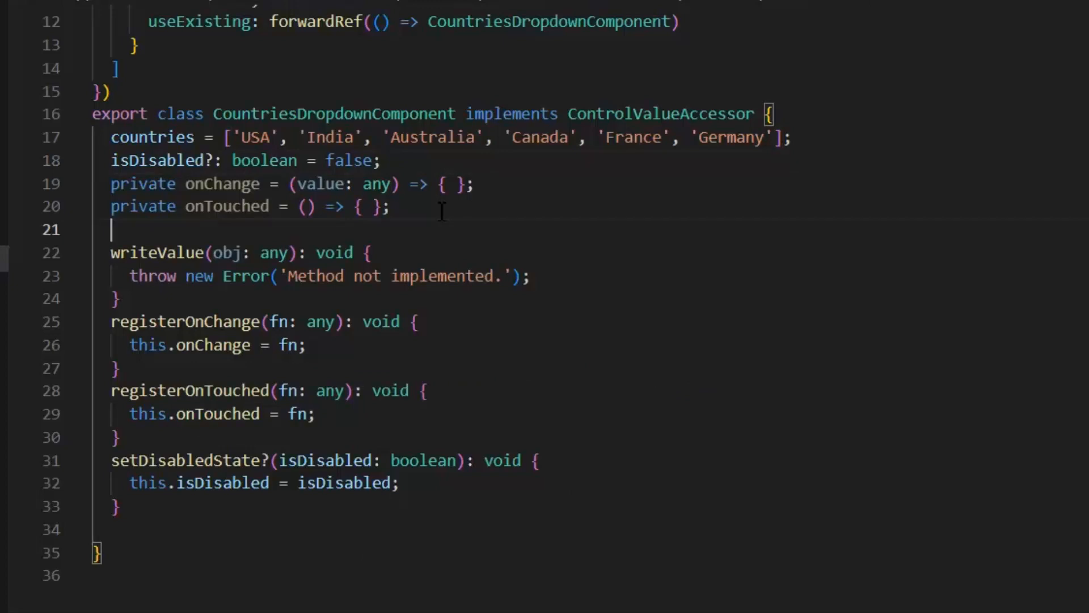
Declare selectedCountry?: string and make writeValue set this.selectedCountry = obj
text(selectedo)
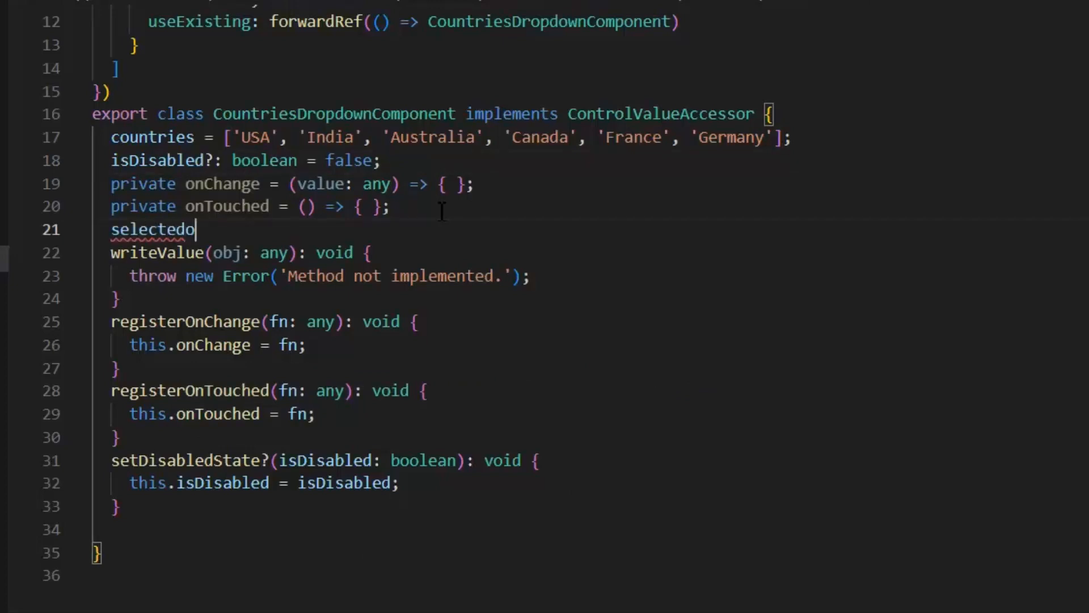
key(Backspace)
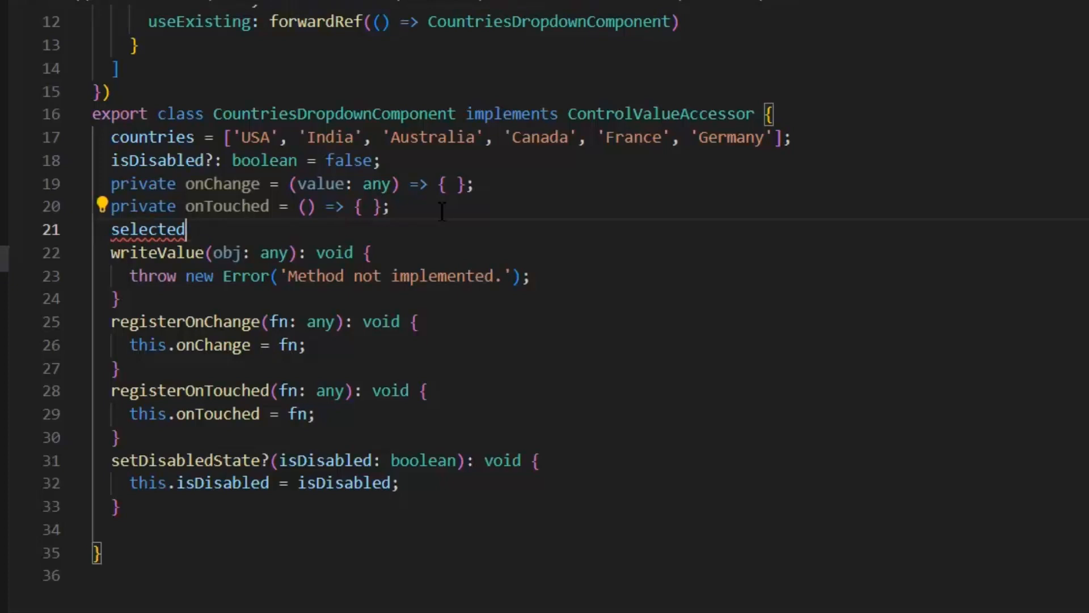
text(Country)
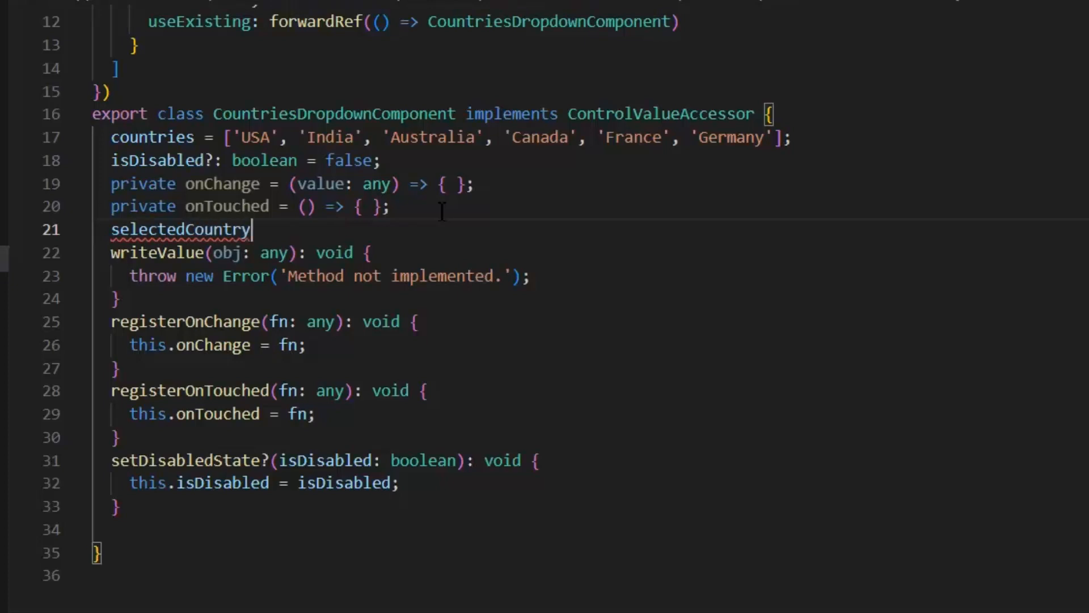
text(:string)
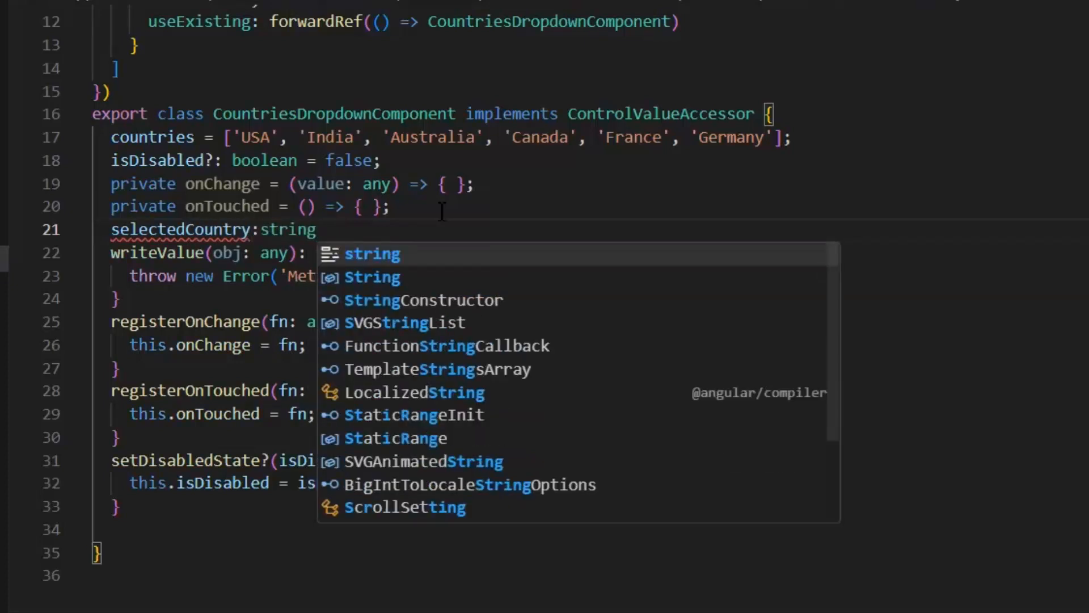
text(=nu)
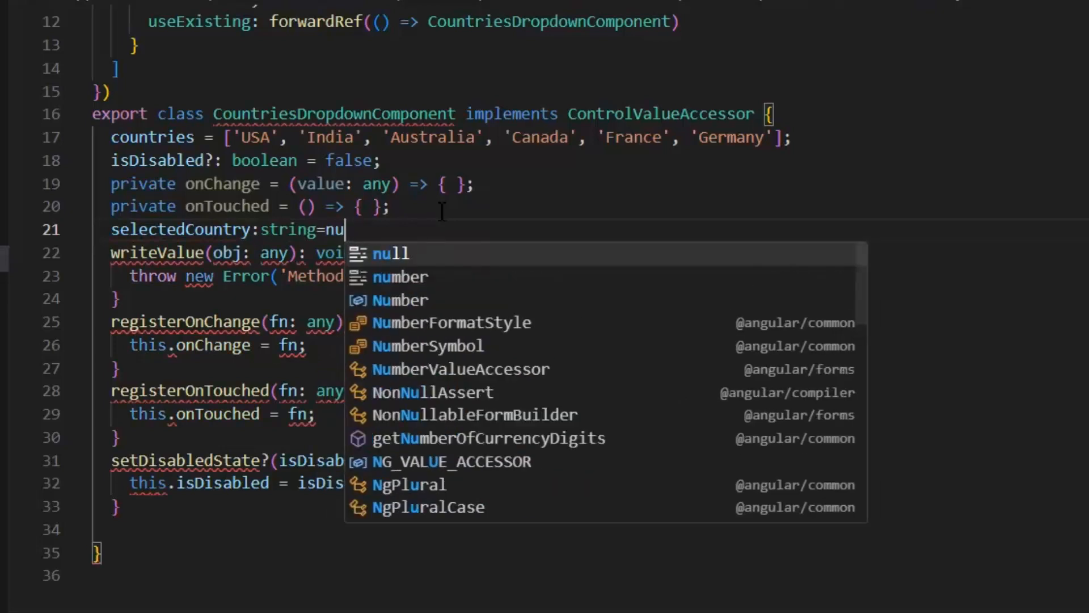
key(Escape)
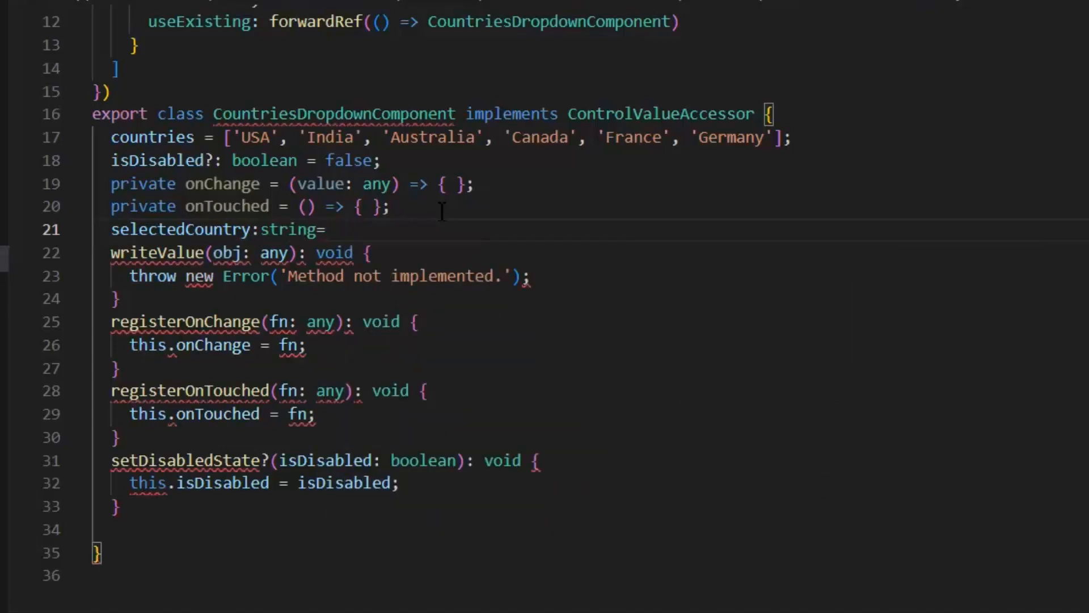
text(?)
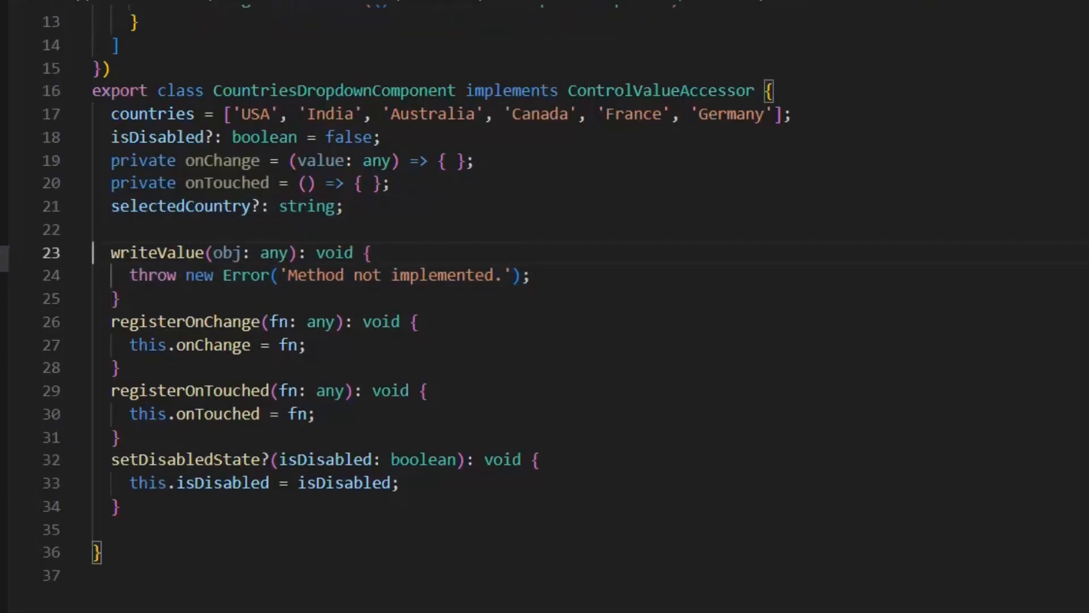
text(this.)
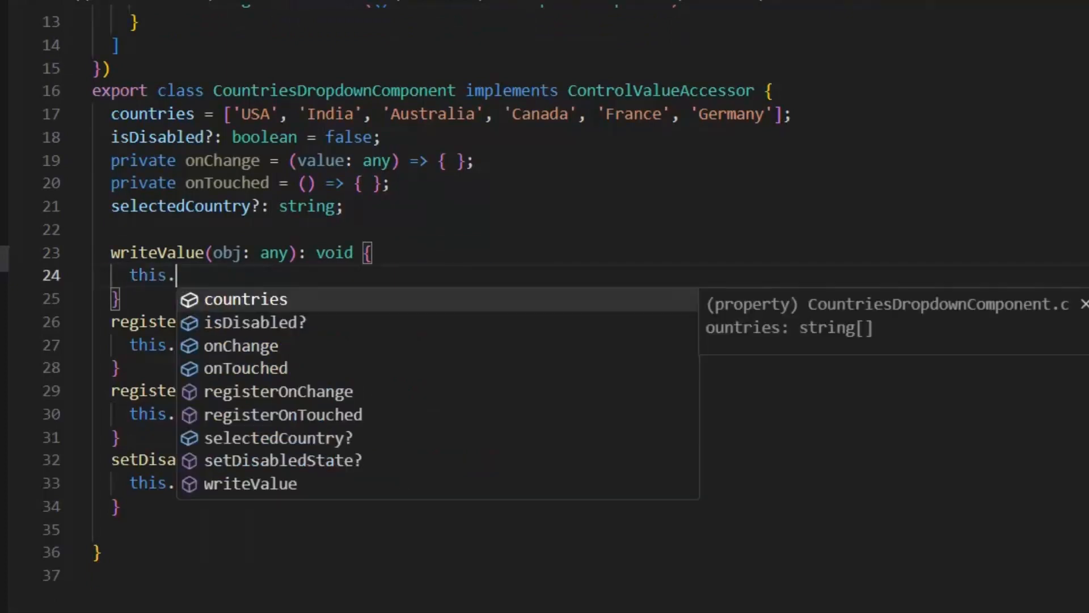
text(selectedCountry=obj;)
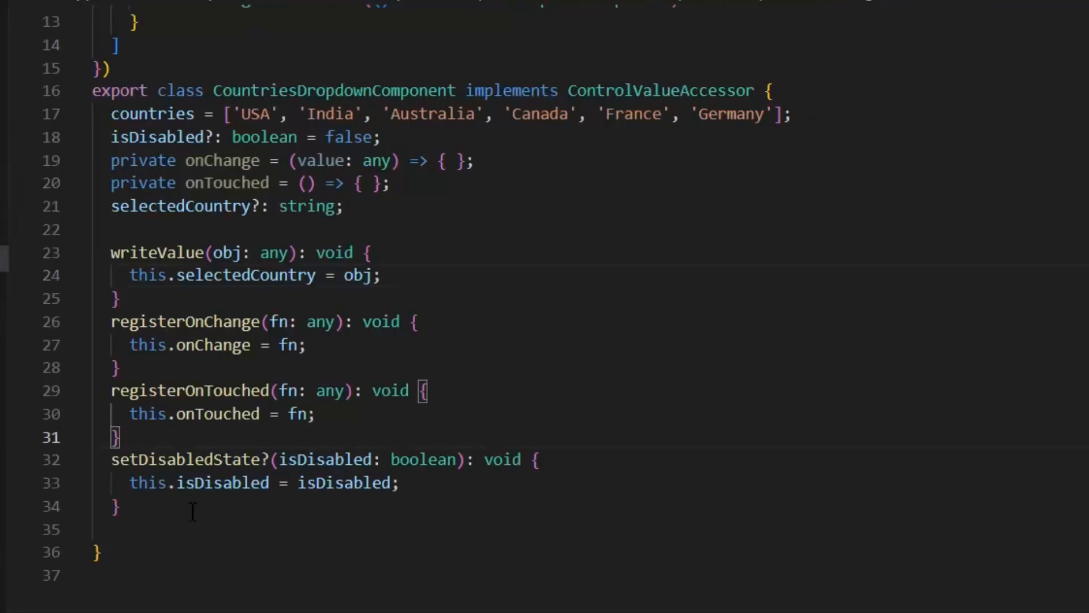
Add onChanged(event) storing event.target.value in selectedCountry, calling onChange(selectedCountry) and onTouched()
text(onChanged)
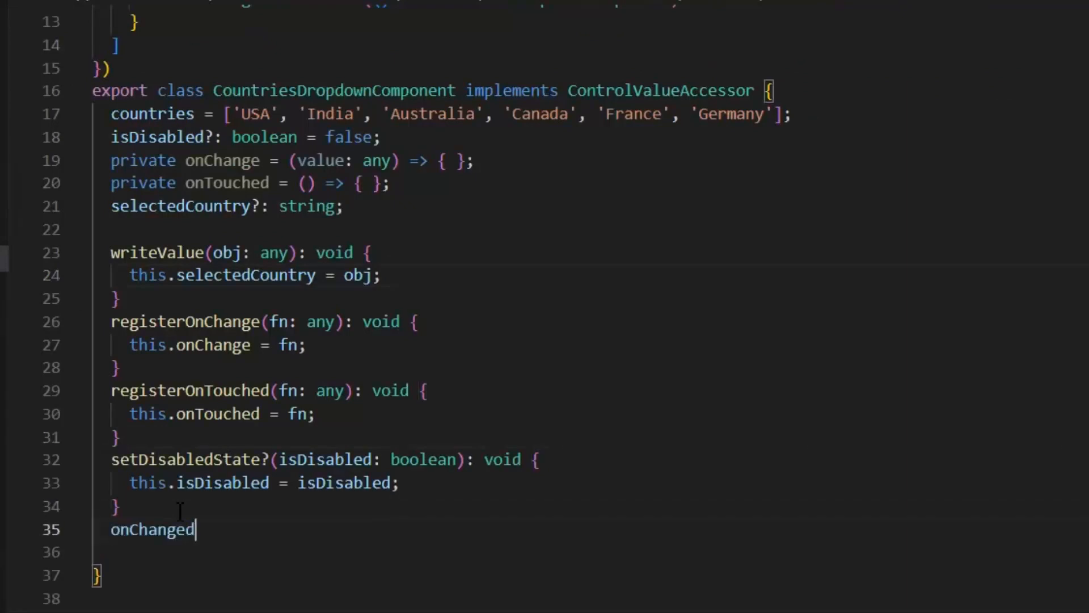
text((event:any){)
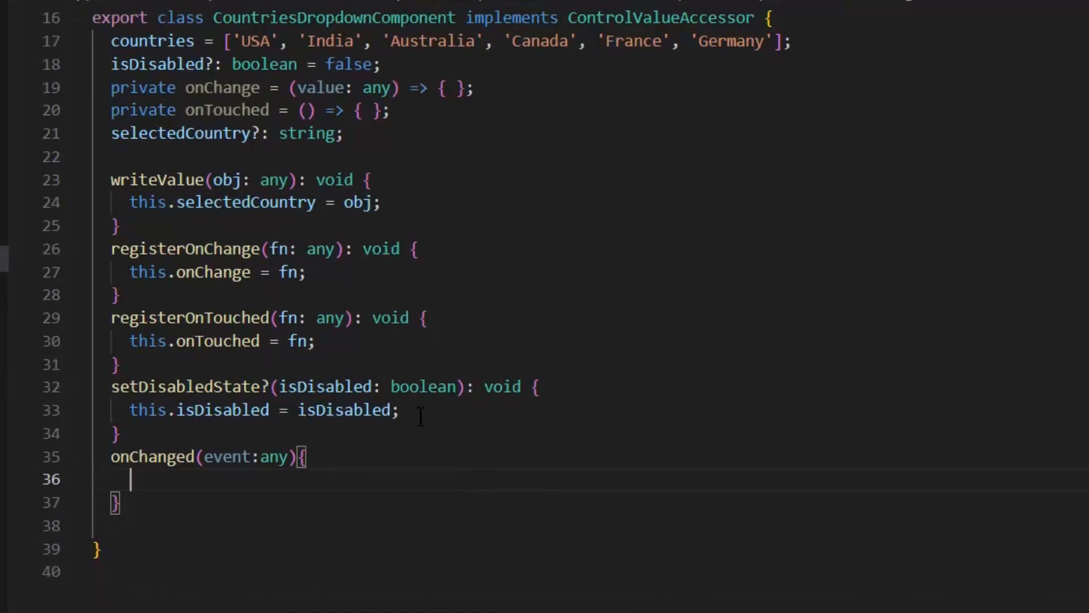
text(this)
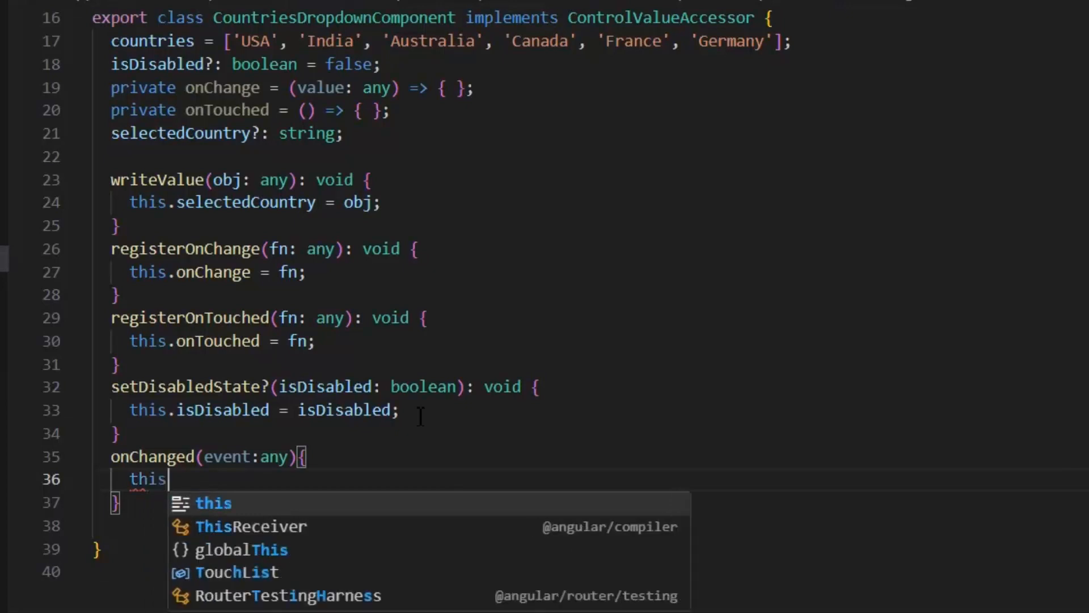
text(.selectedCountry=)
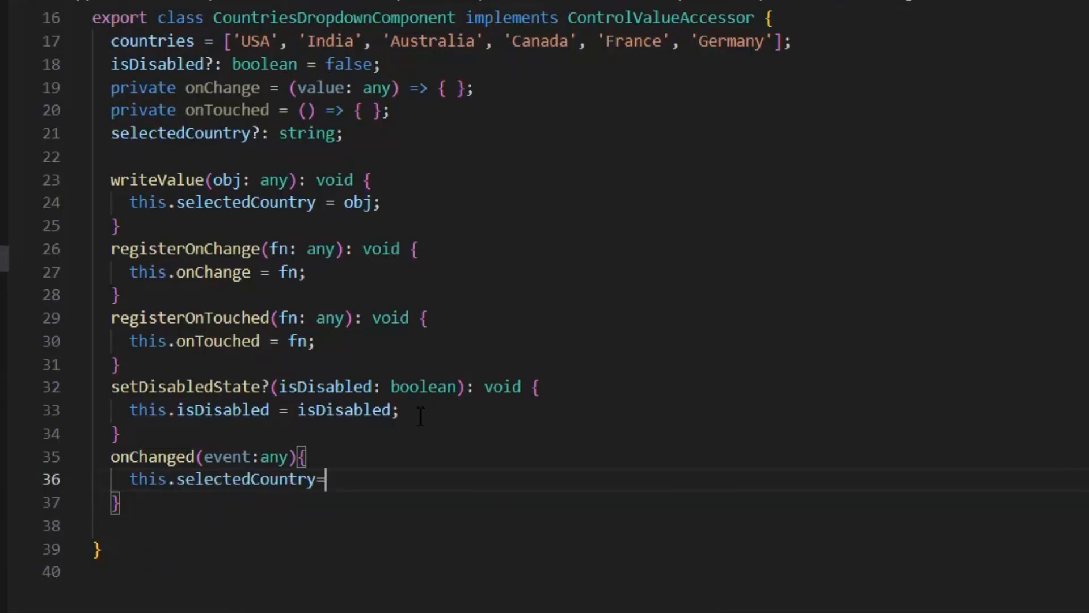
text(event.tar)
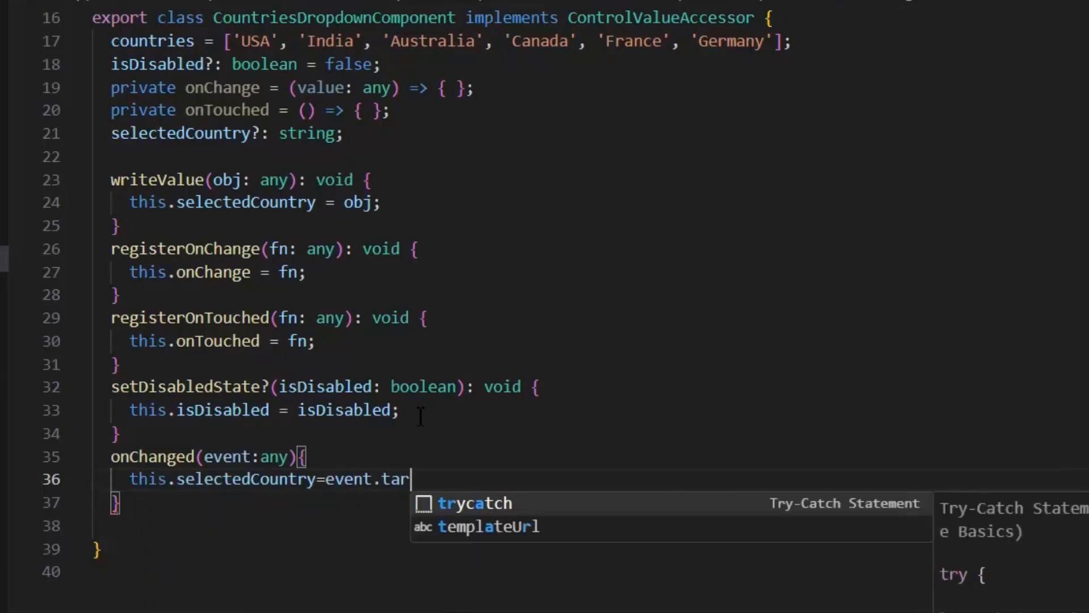
text(get.value;)
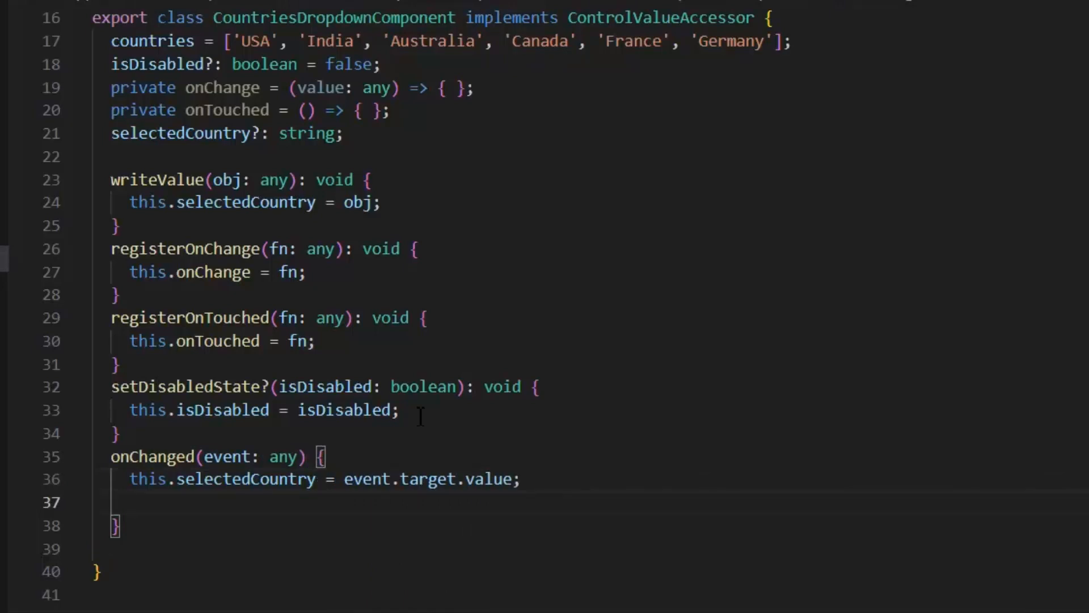
text(this.onChange())
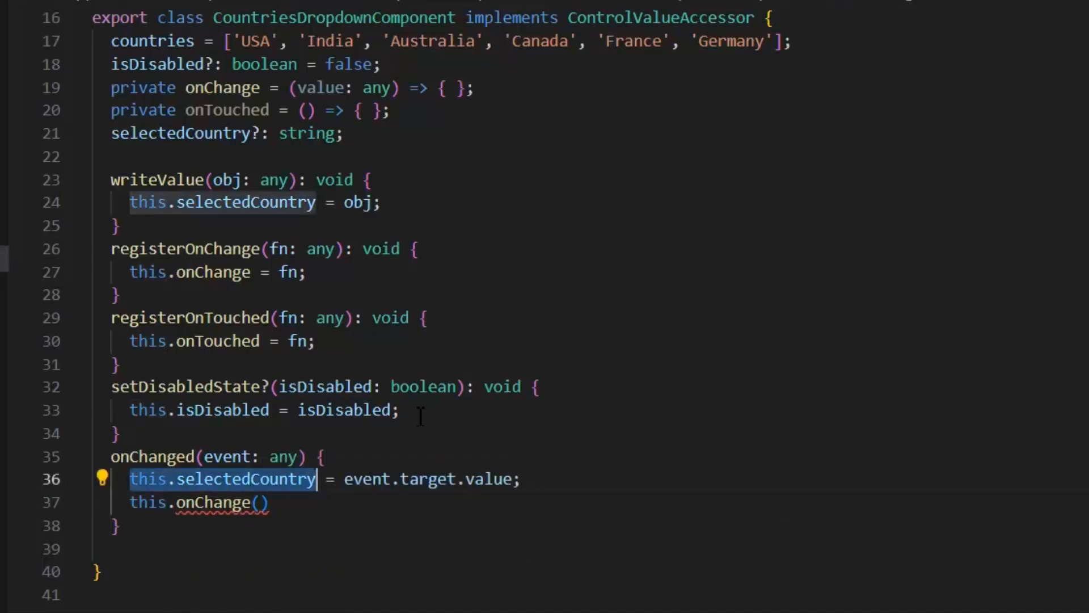
text(this.selectedCountry)
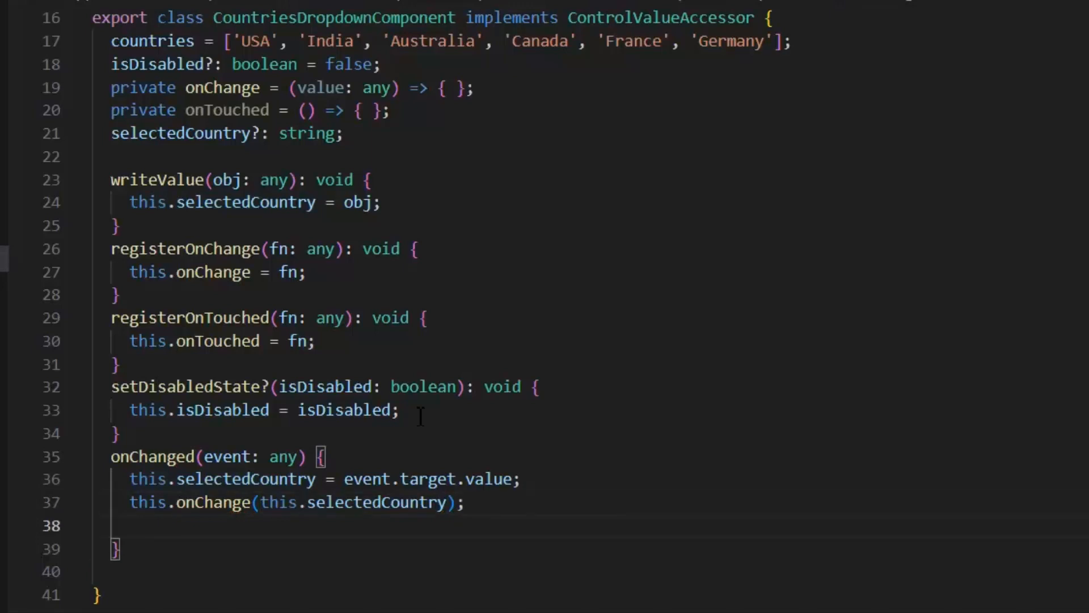
text(this.)
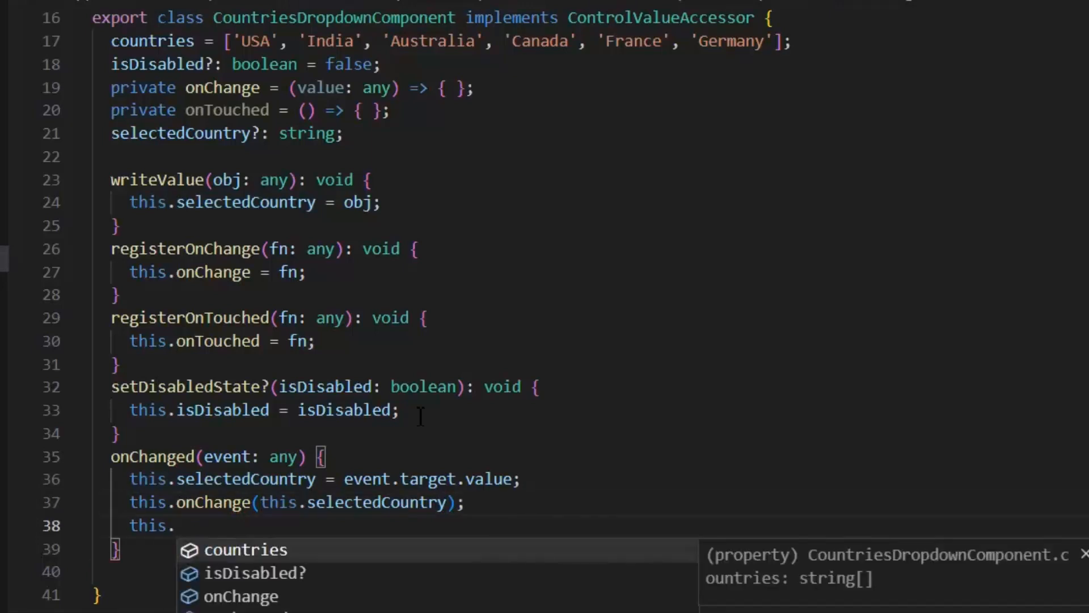
text(tou)
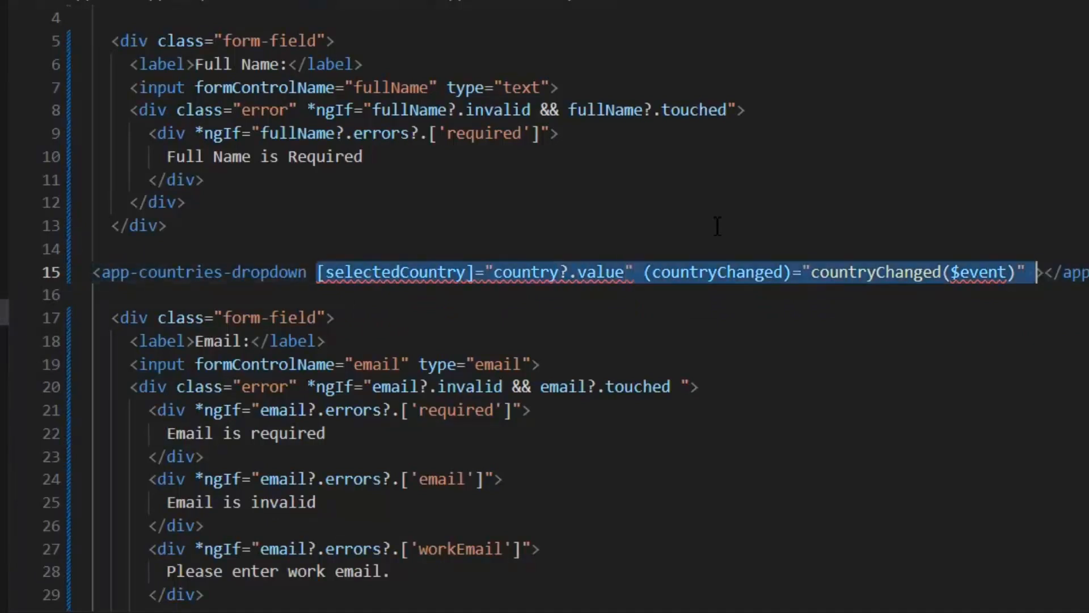
Replace the dropdown's old bindings with formControlName="country" and select AppComponent's countryChanged method for removal
key(Delete)
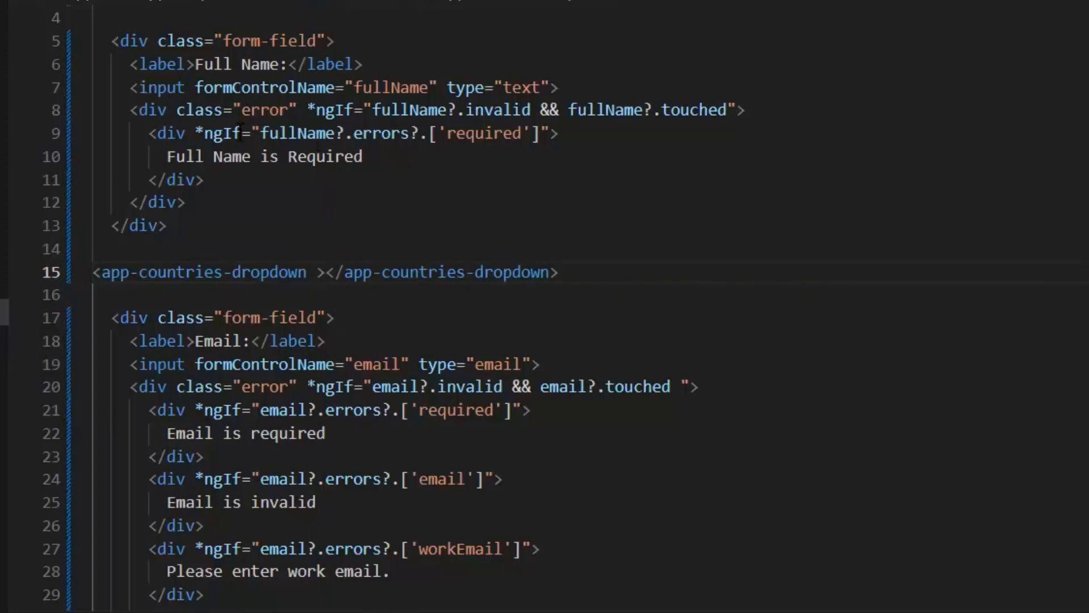
double_click(284, 88)
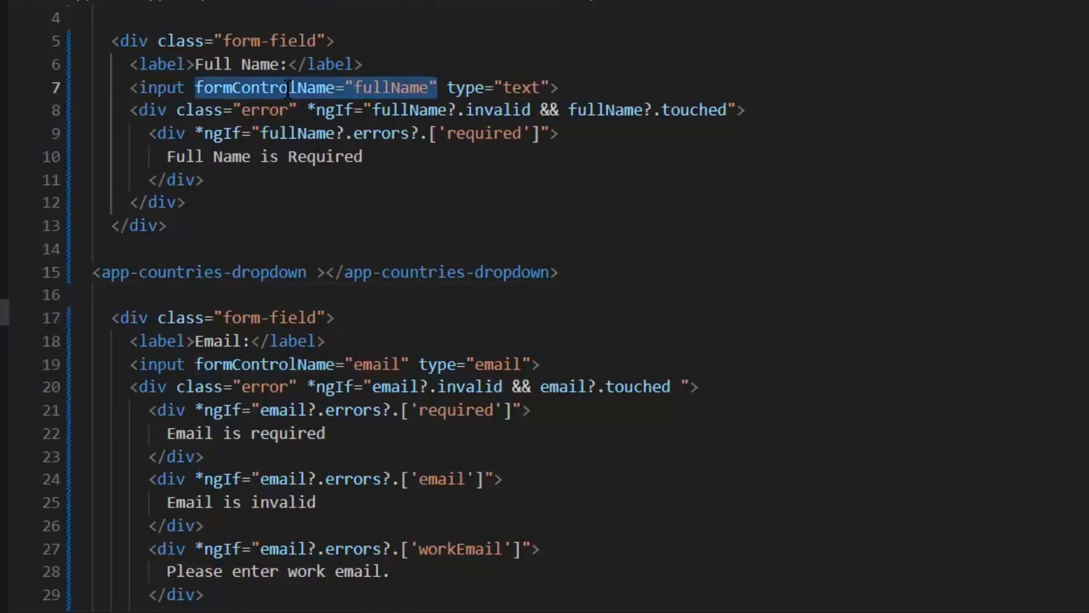
text(formControlName="fullName")
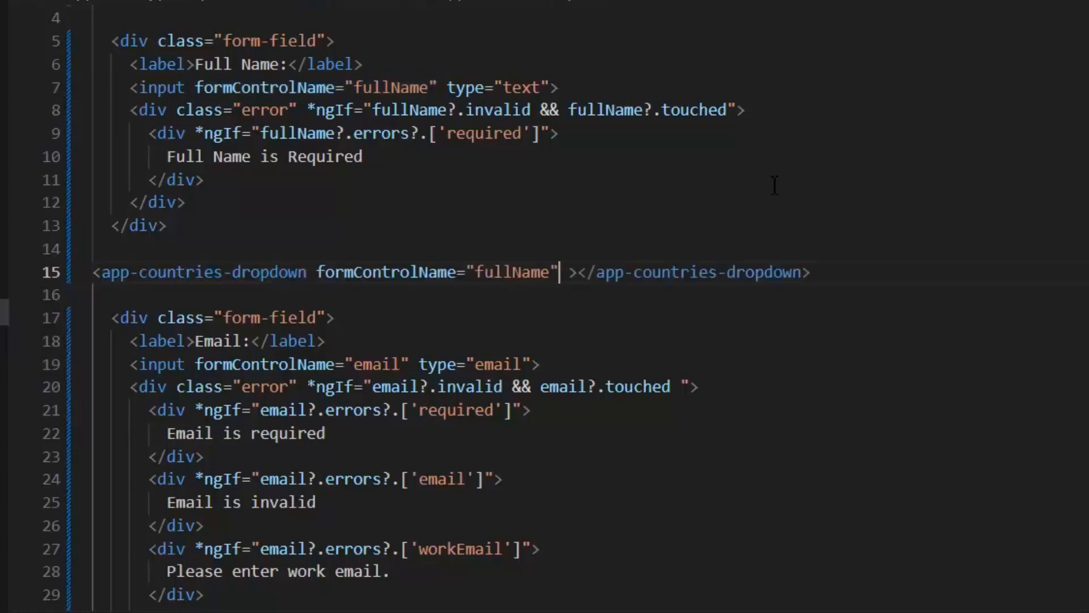
text(cou)
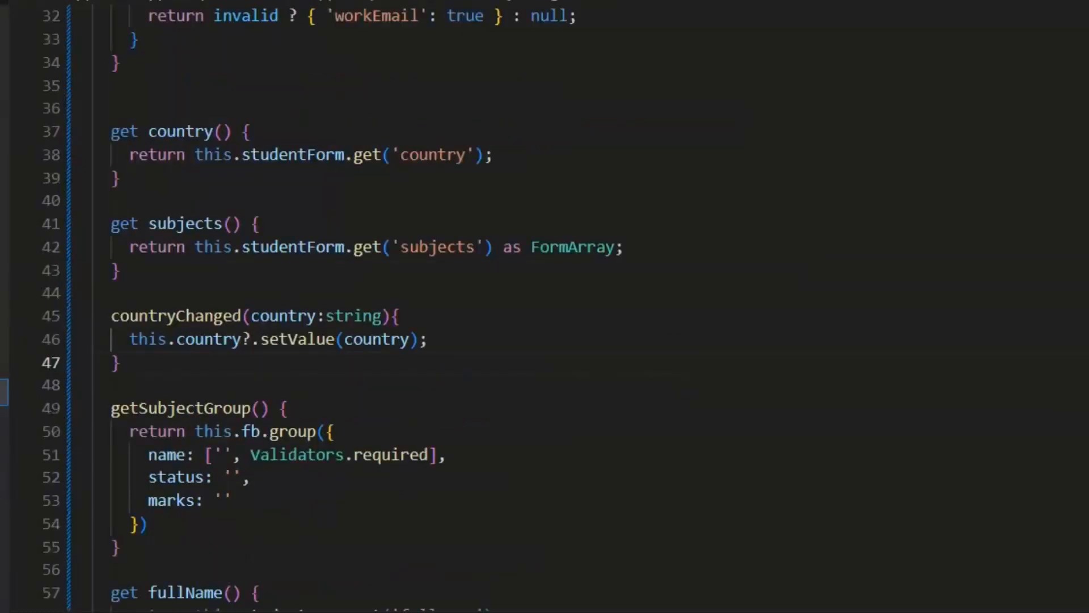
click(118, 362)
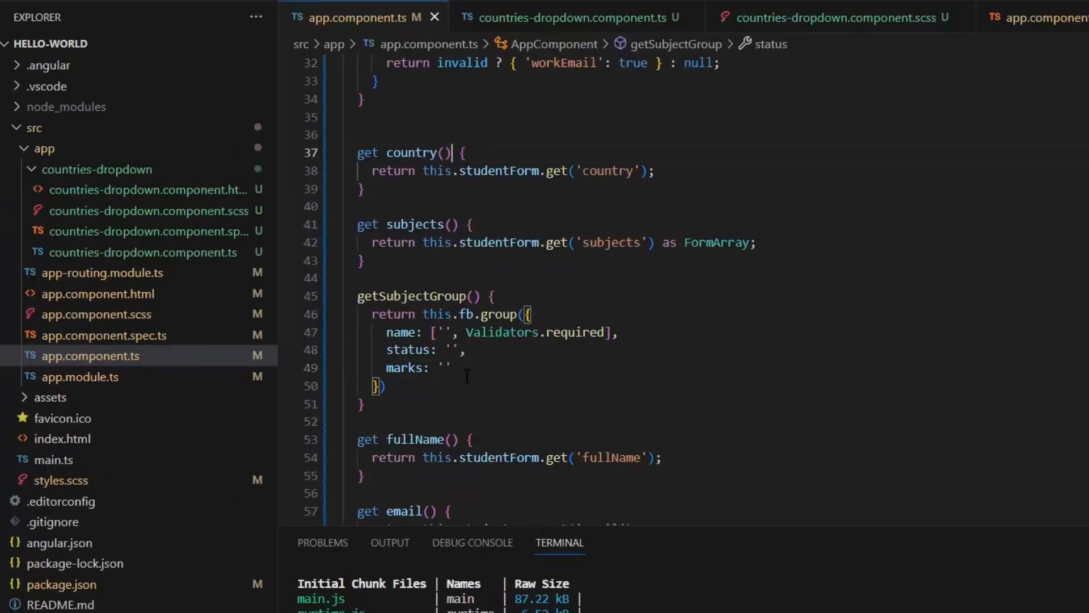
Review the countries-dropdown component code and template, then reopen app.component.html
scroll(up, 3)
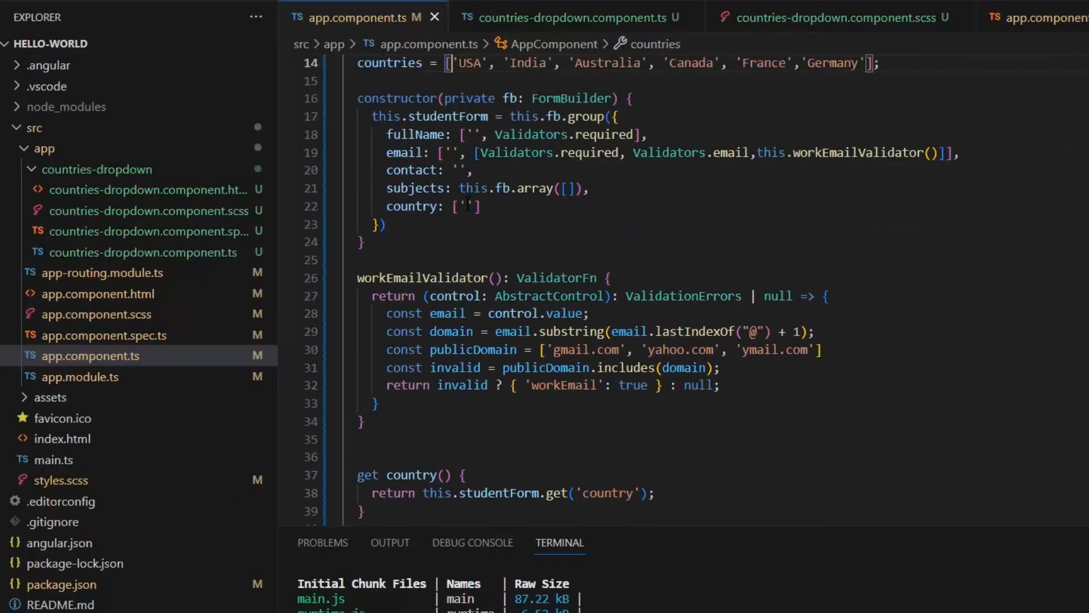
click(464, 205)
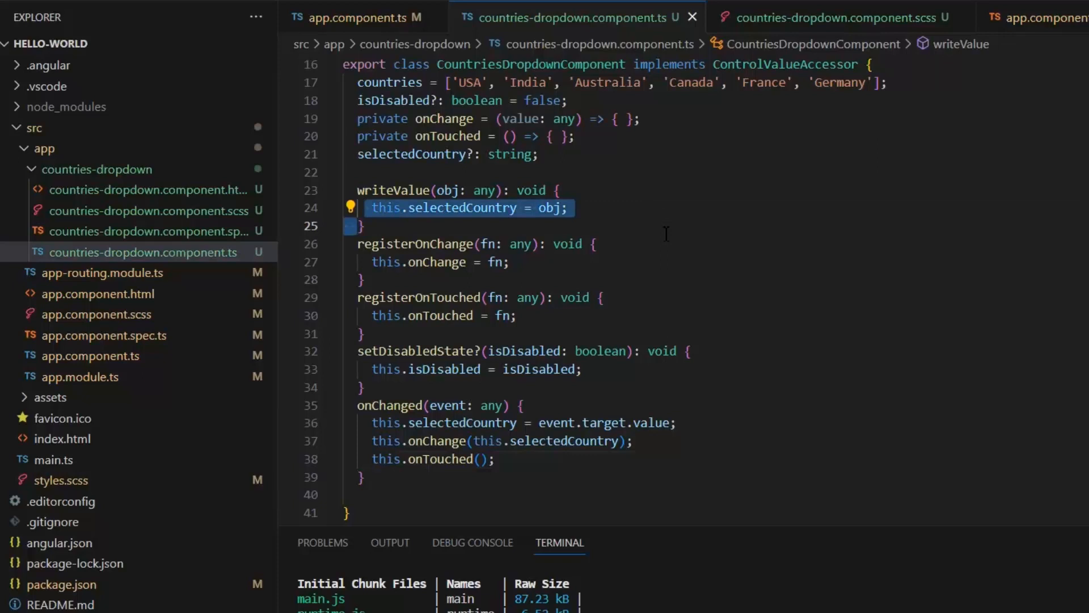
mouse_move(535, 268)
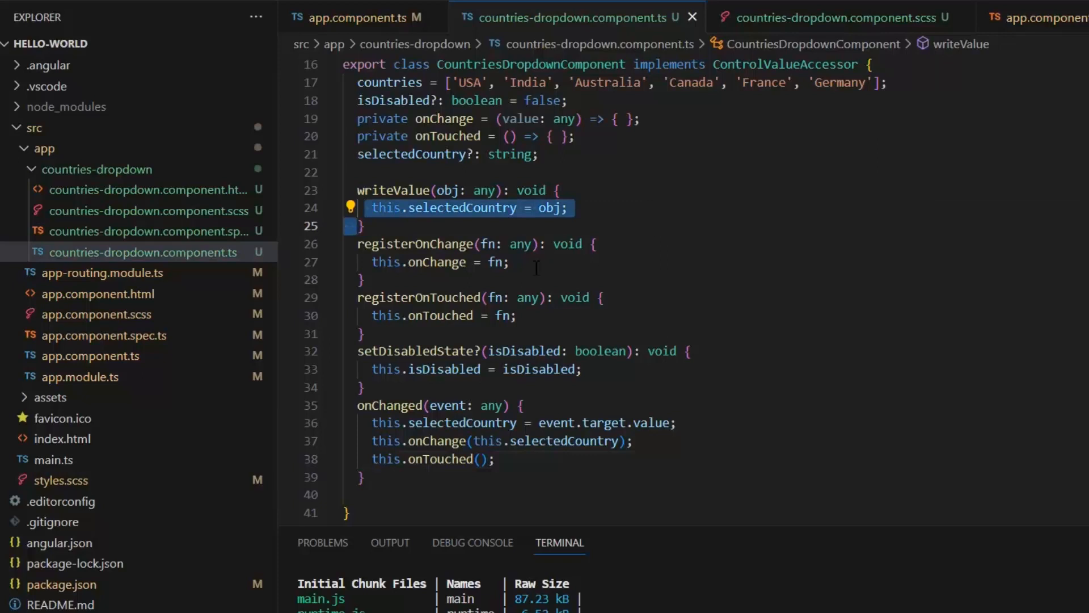
click(146, 189)
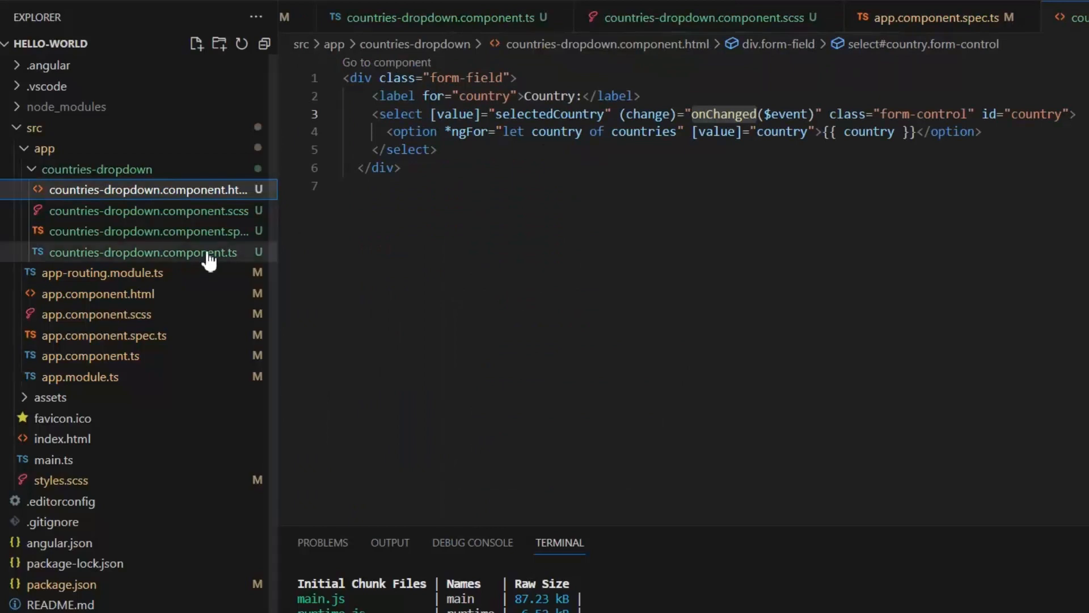
click(139, 251)
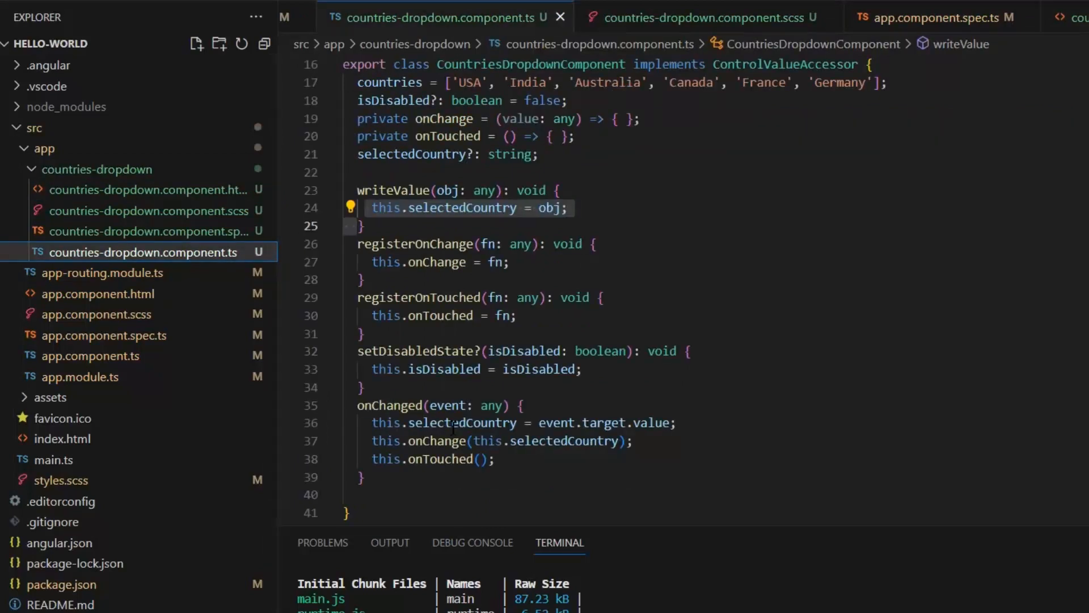
click(451, 422)
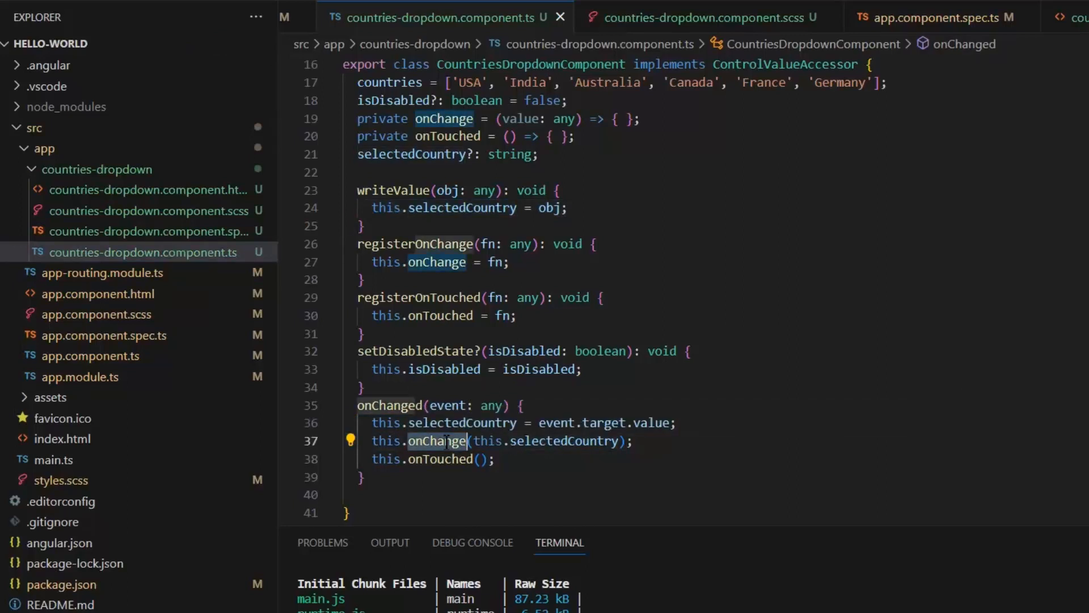
mouse_move(97, 293)
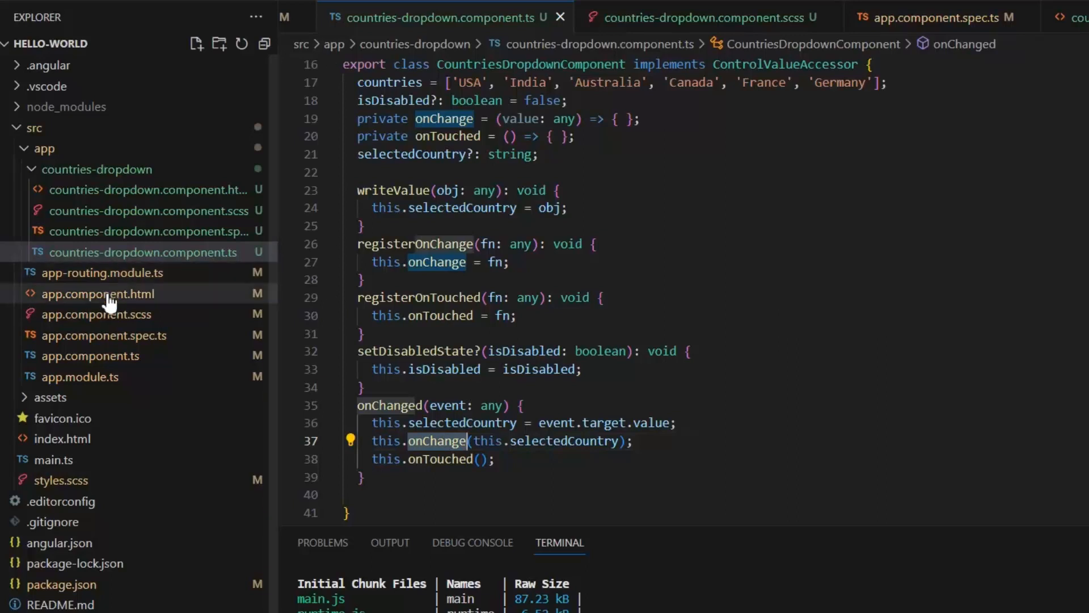
click(98, 293)
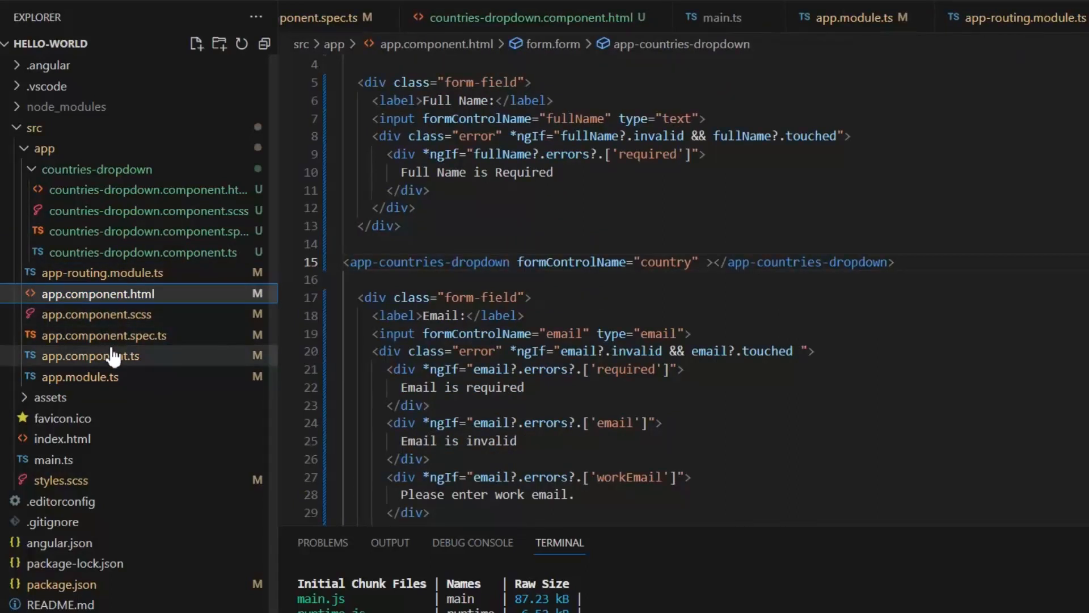
mouse_move(110, 356)
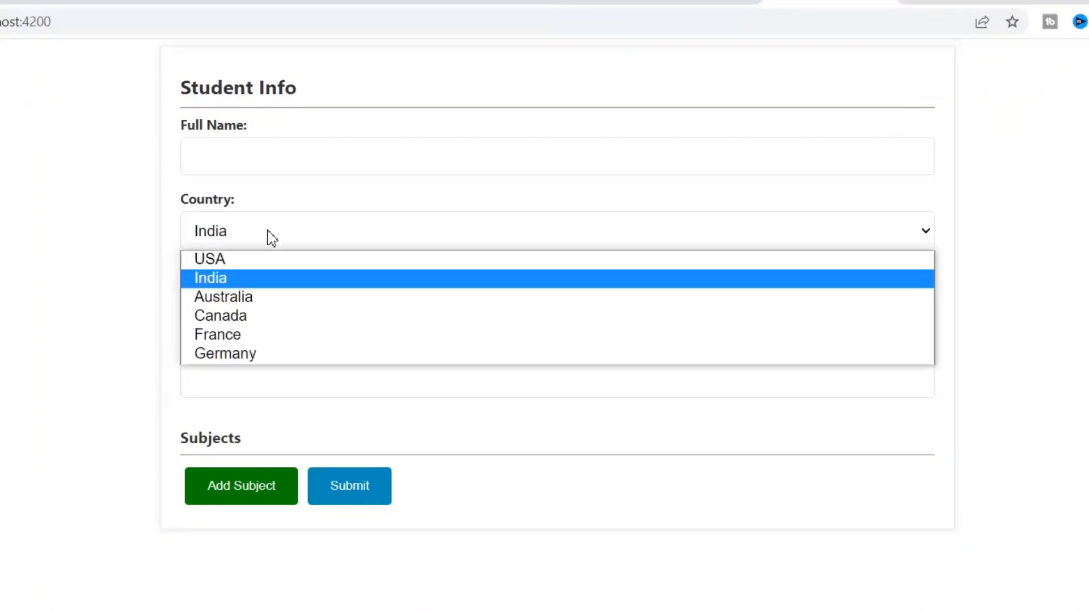
Choose Australia in the Country dropdown, then switch away from Chrome
click(223, 296)
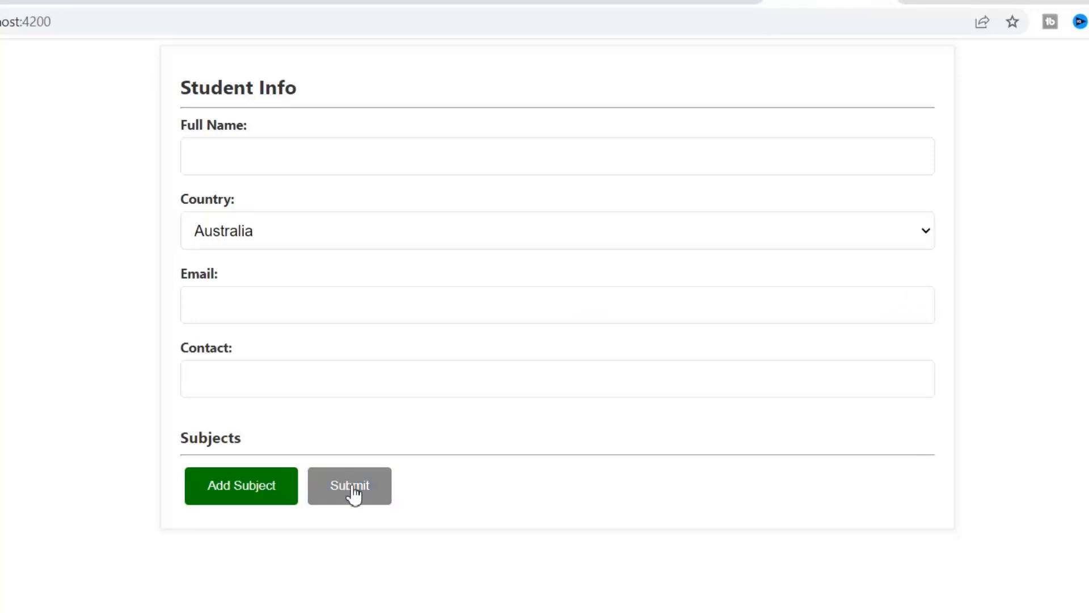
key(alt+tab)
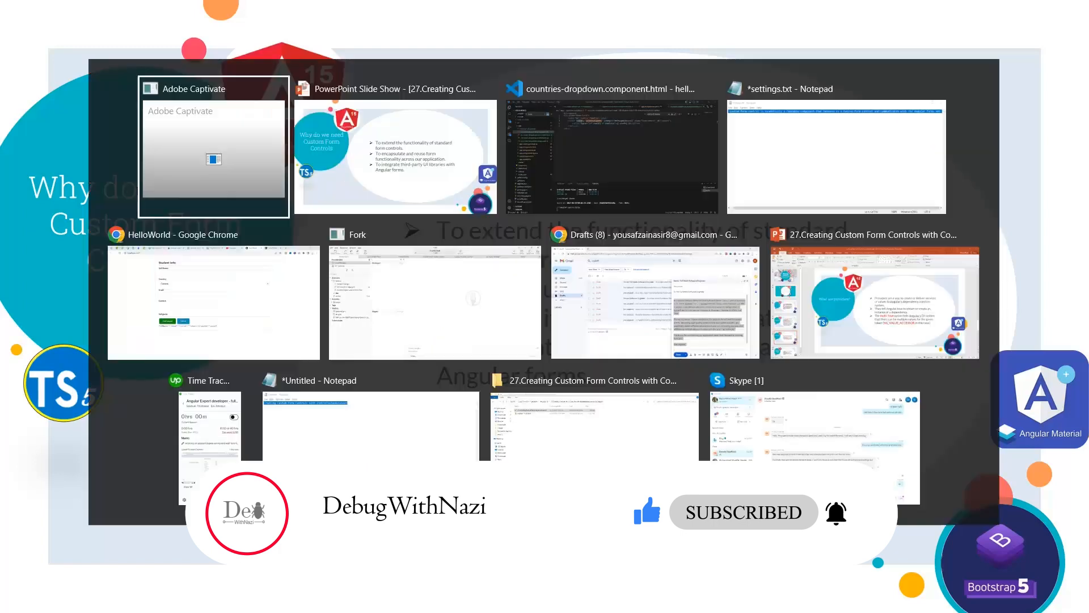